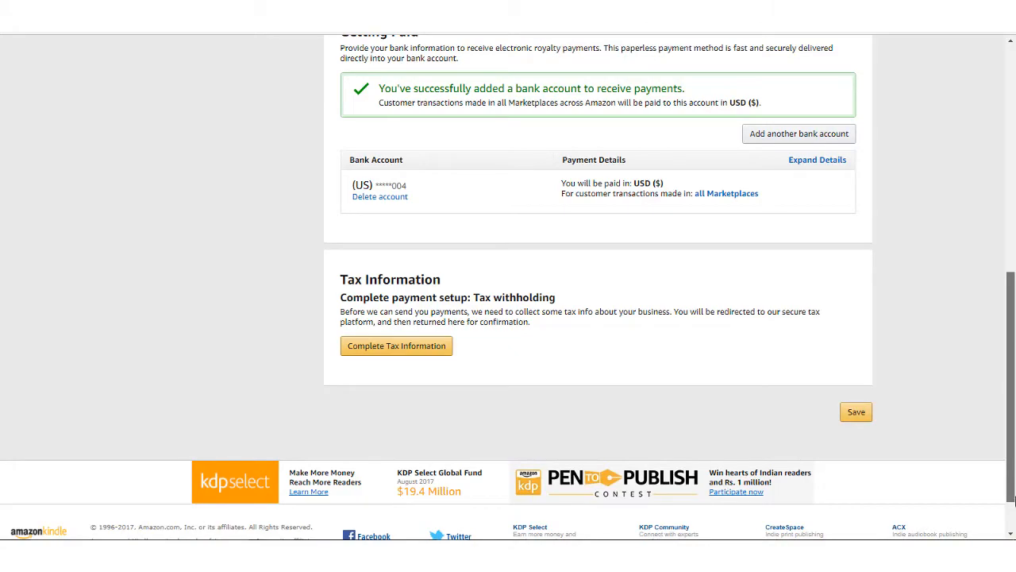
Step: Advance the getting-started guide to its next page
{"action": "scroll", "scroll_direction": "down", "scroll_amount": 3}
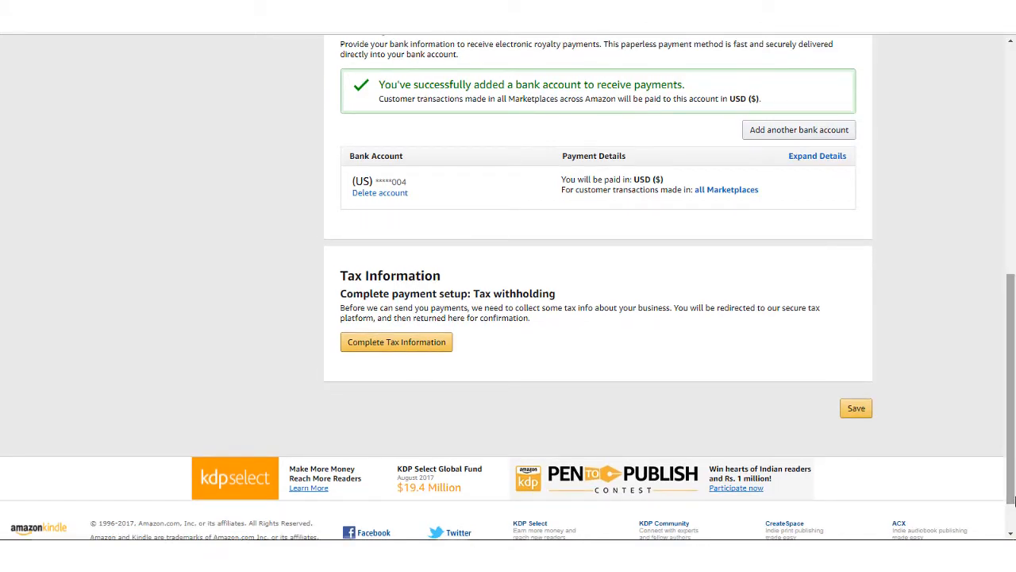
{"action": "scroll", "scroll_direction": "down", "scroll_amount": 3}
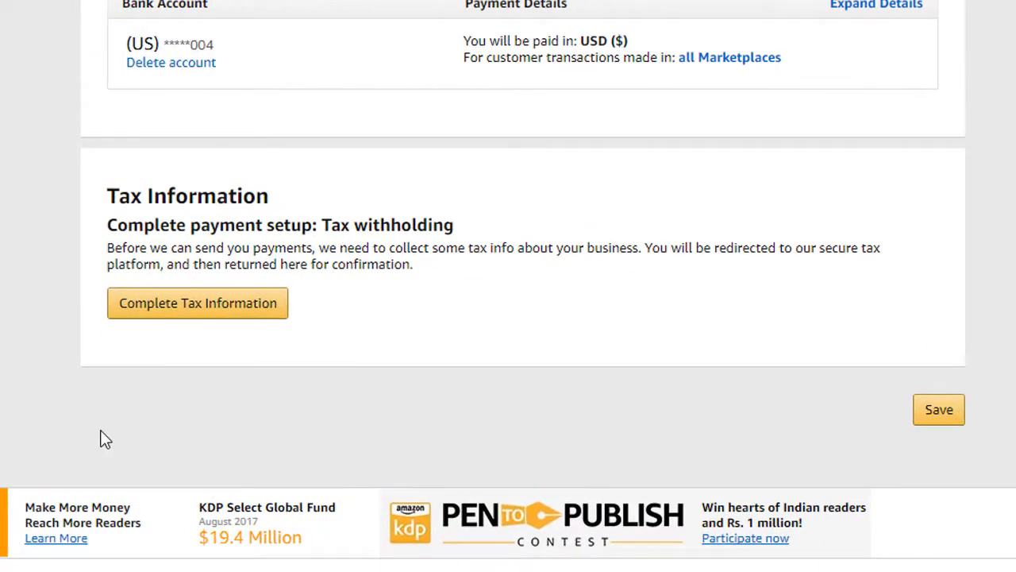
{"action": "mouse_move", "coordinate": [159, 330]}
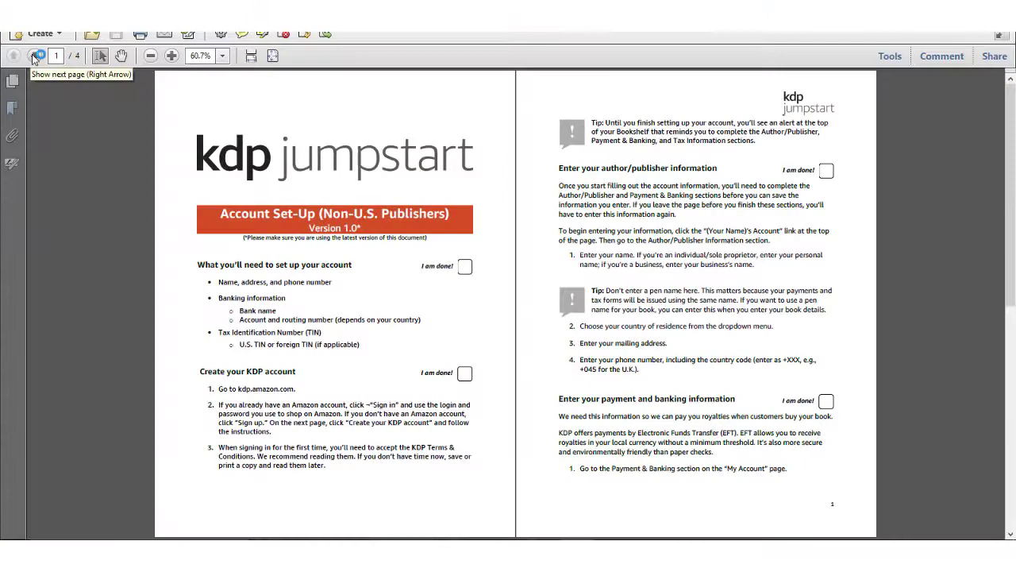
{"action": "left_click", "coordinate": [38, 55]}
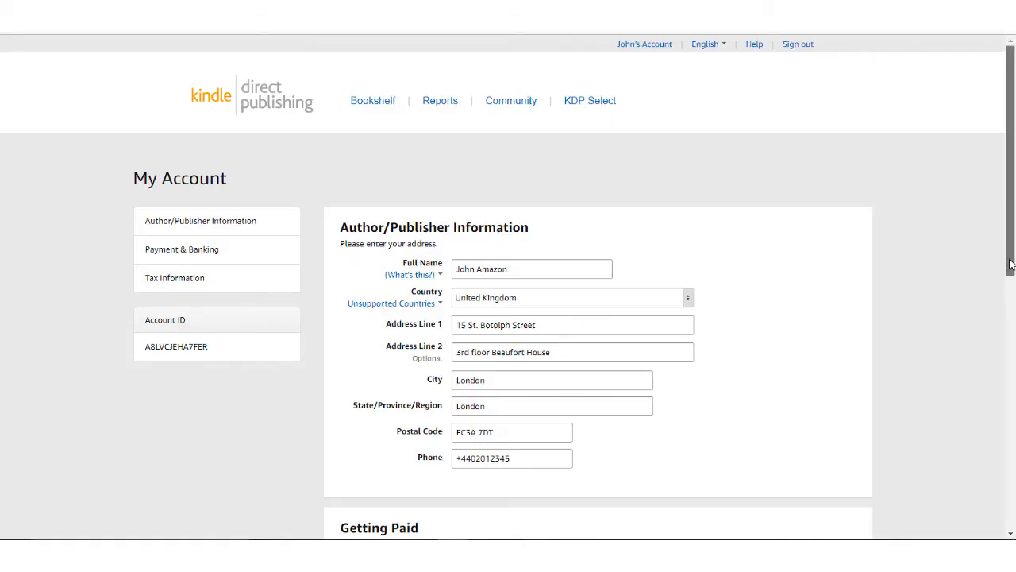
Step: Start the tax information interview from the My Account page
{"action": "scroll", "scroll_direction": "down", "scroll_amount": 3}
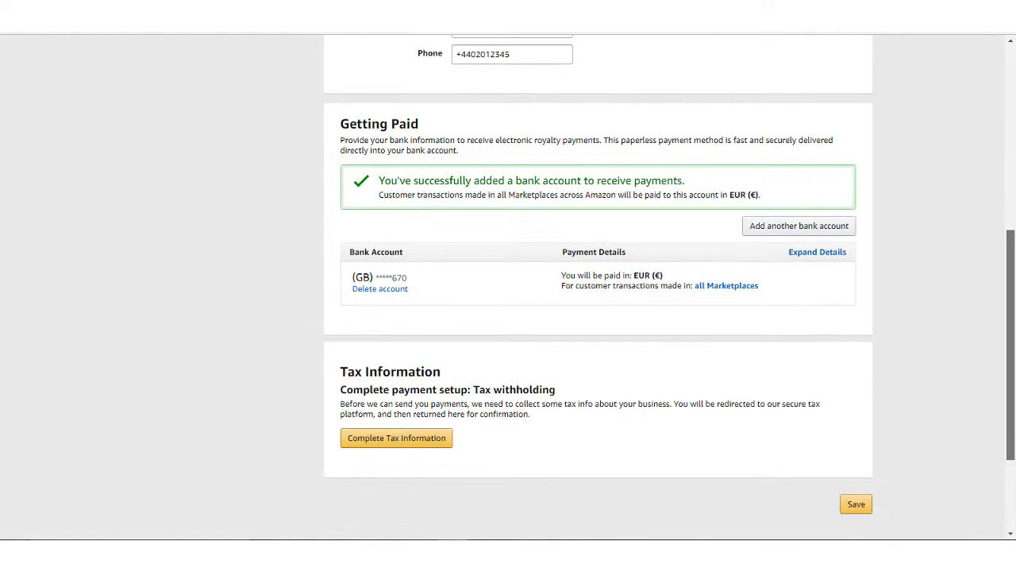
{"action": "scroll", "scroll_direction": "down", "scroll_amount": 3}
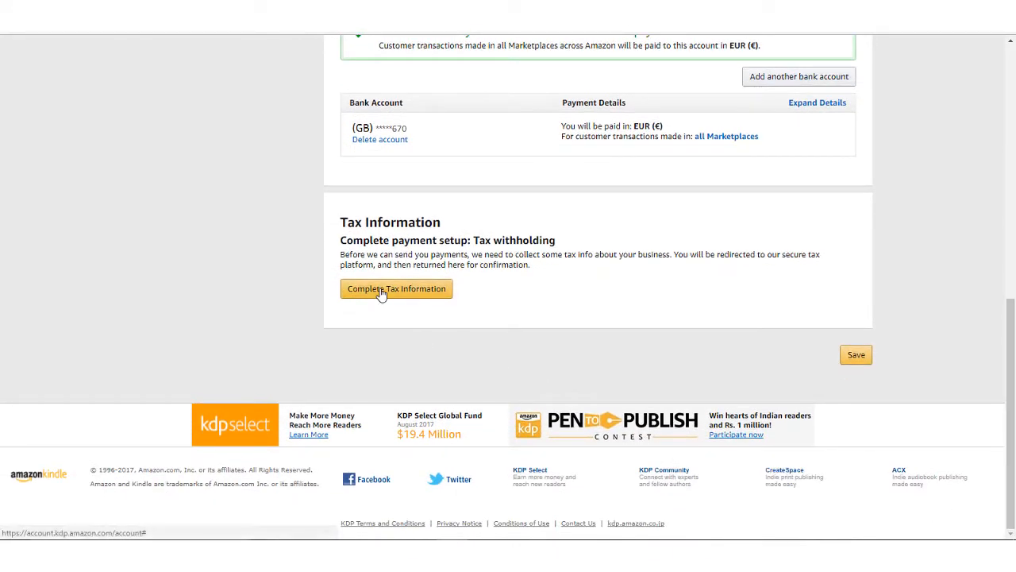
{"action": "left_click", "coordinate": [396, 288]}
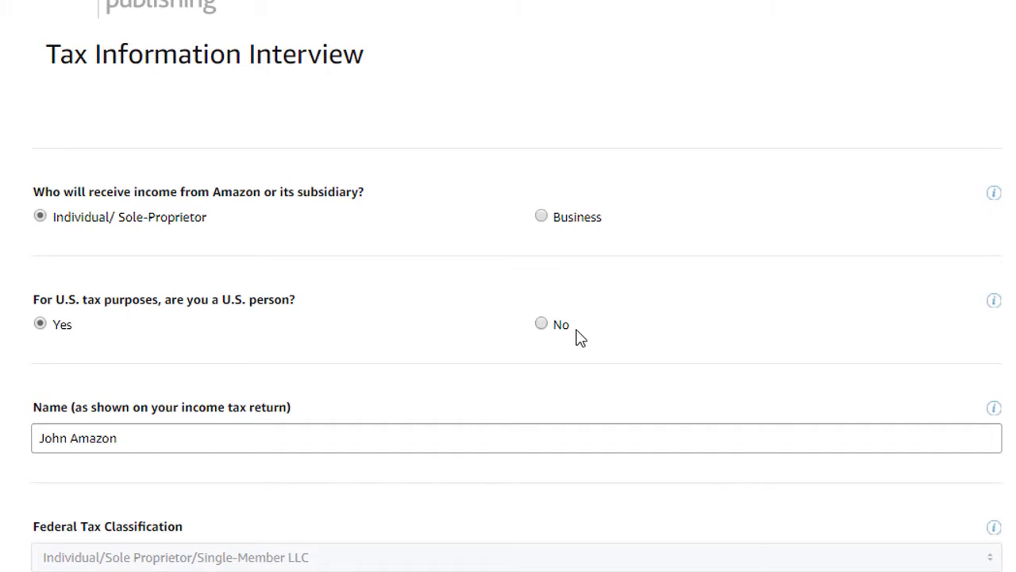
{"action": "mouse_move", "coordinate": [404, 230]}
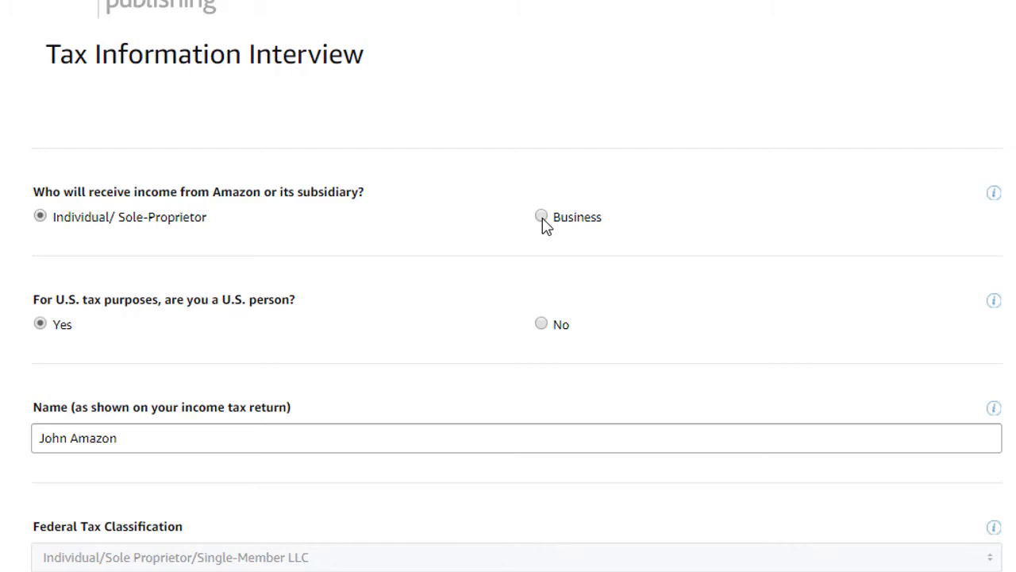
Step: Declare an individual, non-U.S. recipient, save the answers, and open the full help video list
{"action": "left_click", "coordinate": [540, 216]}
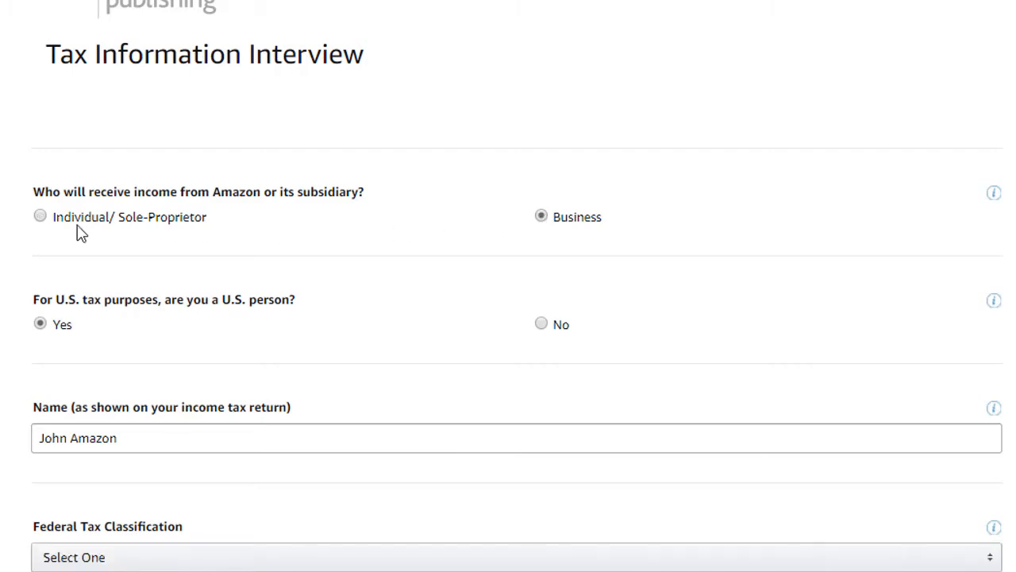
{"action": "left_click", "coordinate": [39, 216]}
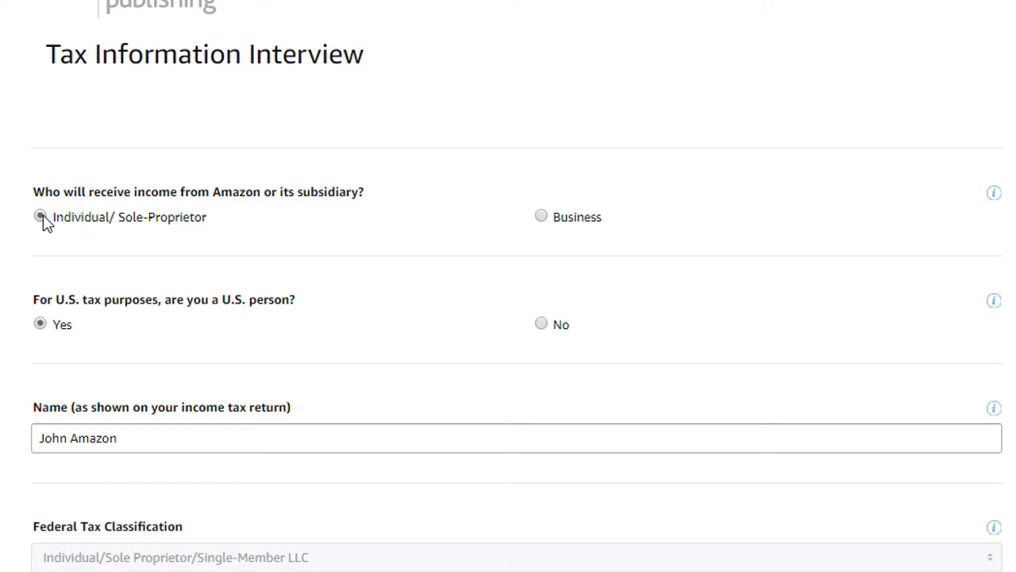
{"action": "mouse_move", "coordinate": [78, 331]}
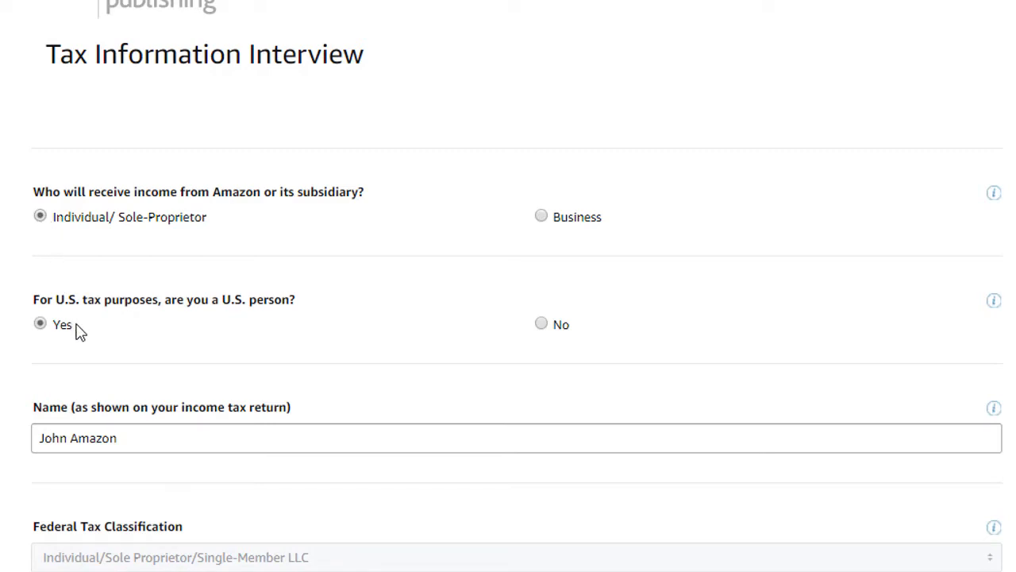
{"action": "mouse_move", "coordinate": [509, 355]}
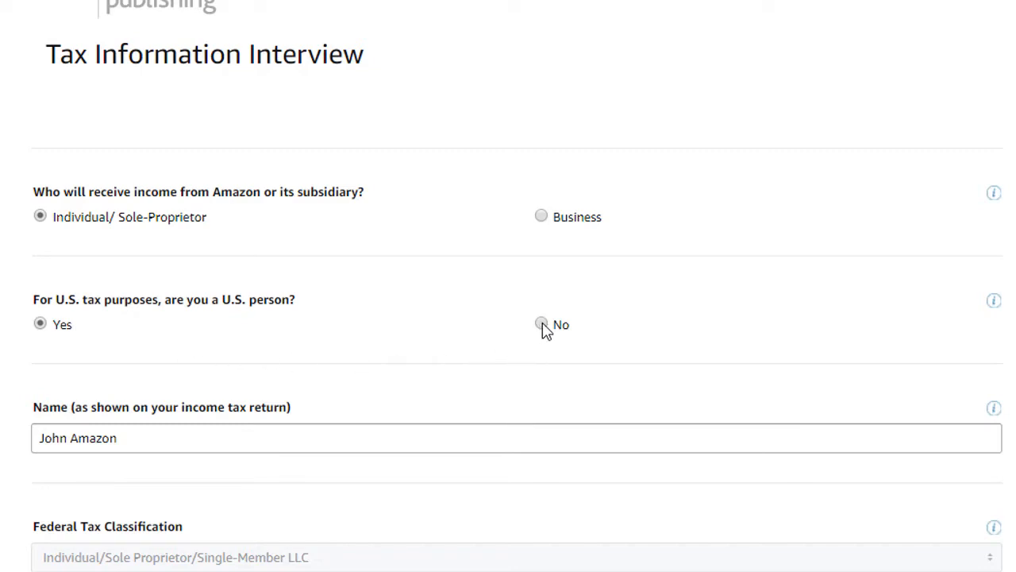
{"action": "left_click", "coordinate": [546, 323]}
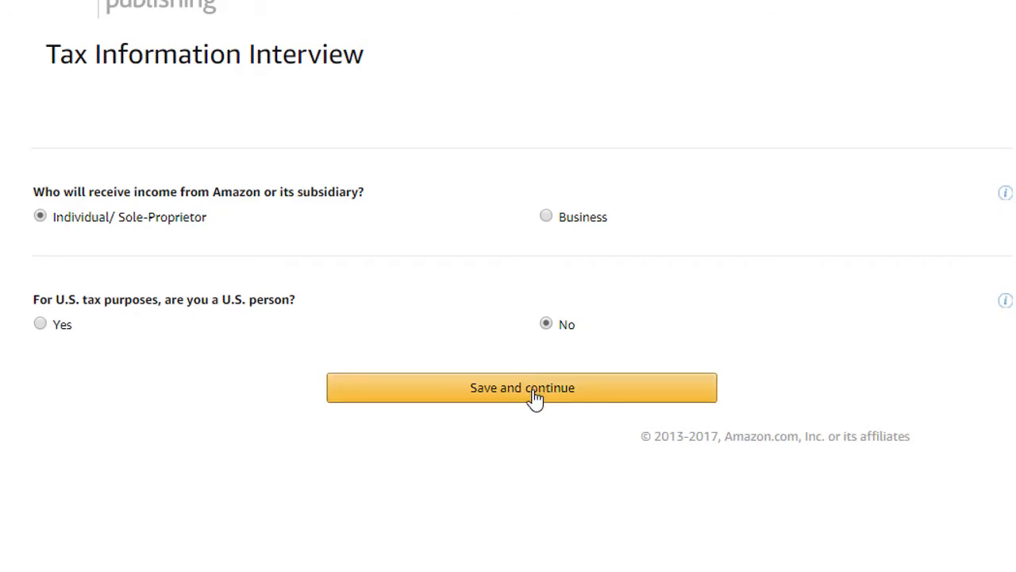
{"action": "left_click", "coordinate": [521, 387]}
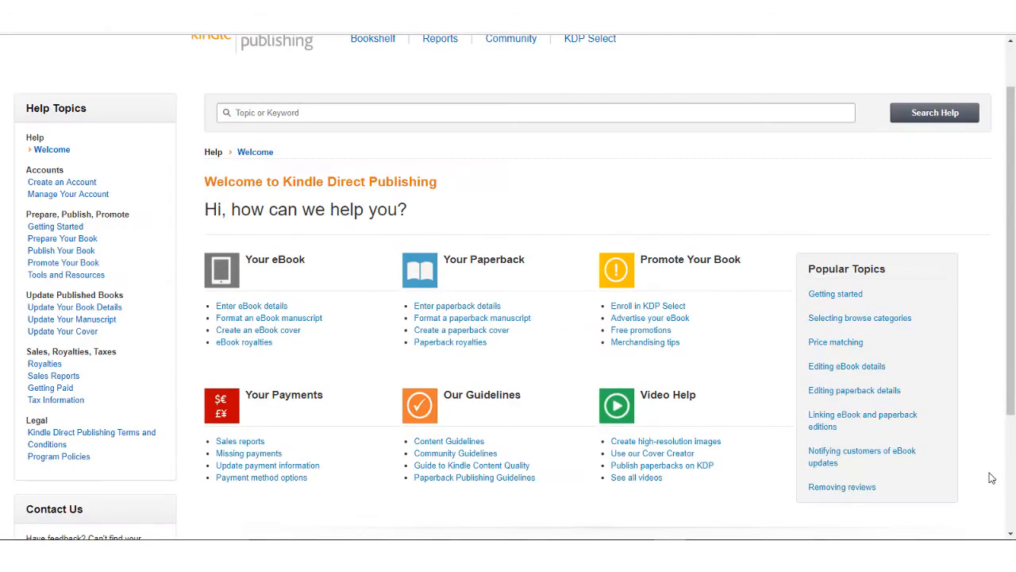
{"action": "mouse_move", "coordinate": [636, 477]}
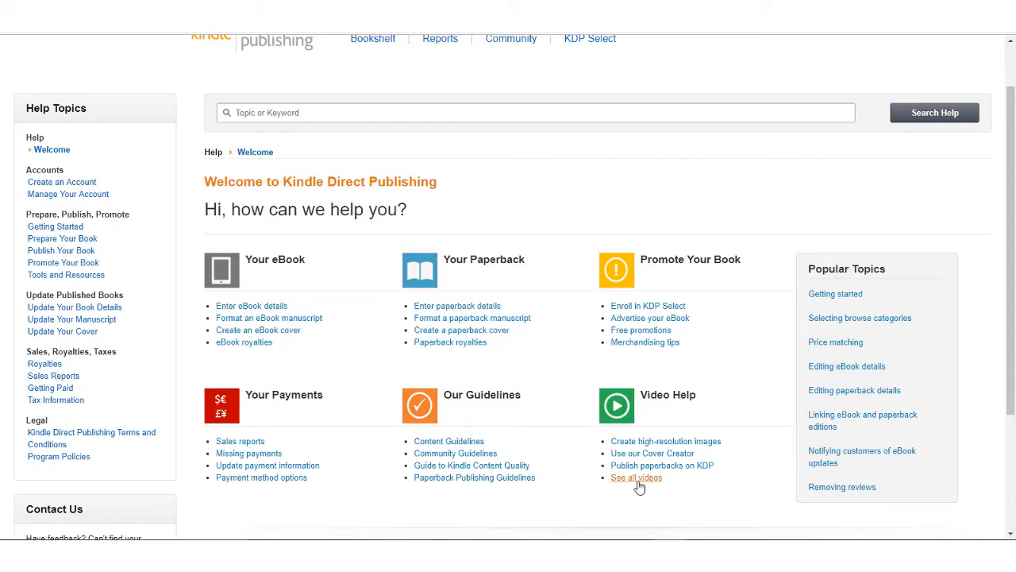
{"action": "left_click", "coordinate": [636, 477]}
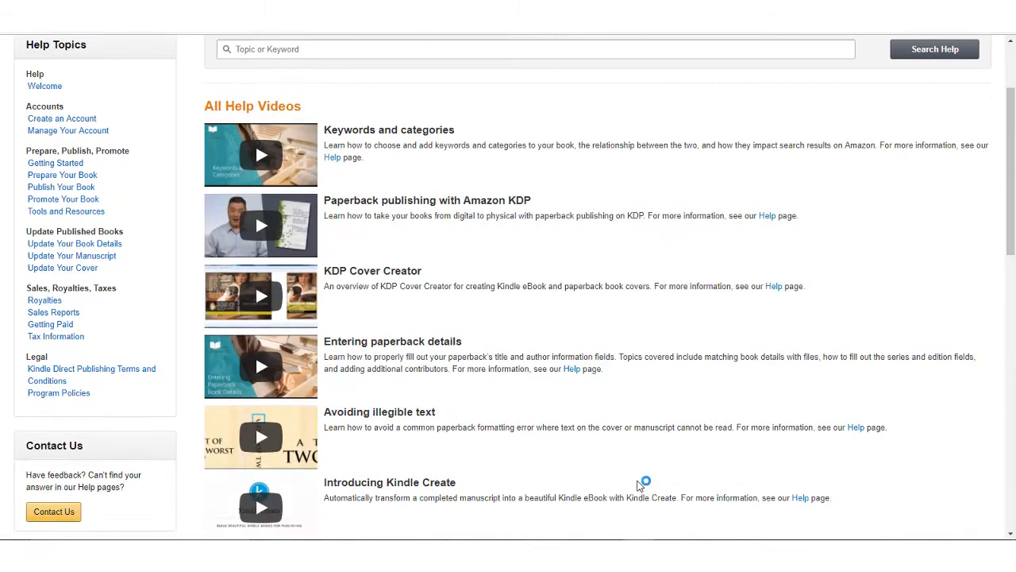
Step: Return to the tax interview and set country of citizenship to United Kingdom
{"action": "left_click", "coordinate": [55, 336]}
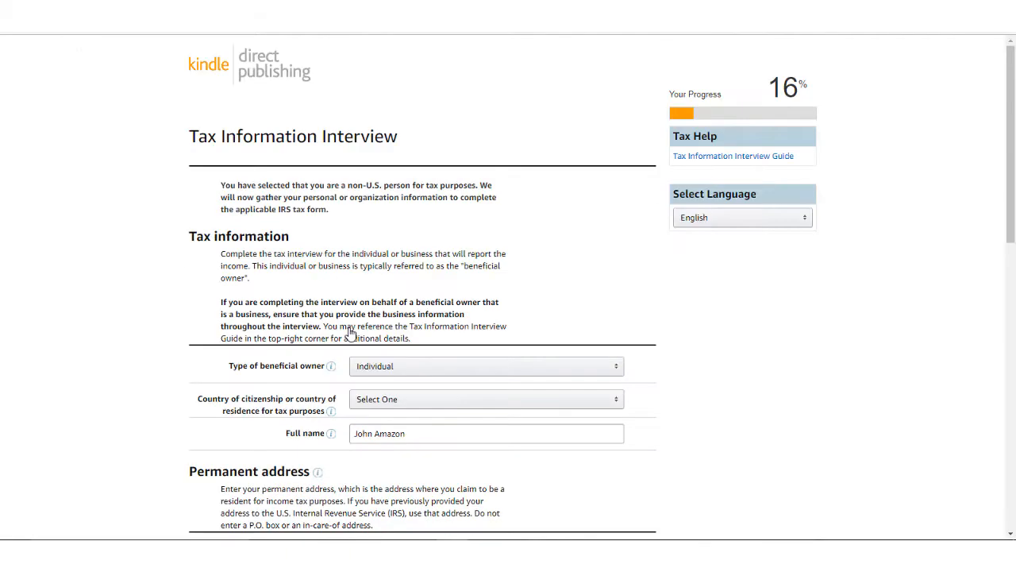
{"action": "mouse_move", "coordinate": [679, 341]}
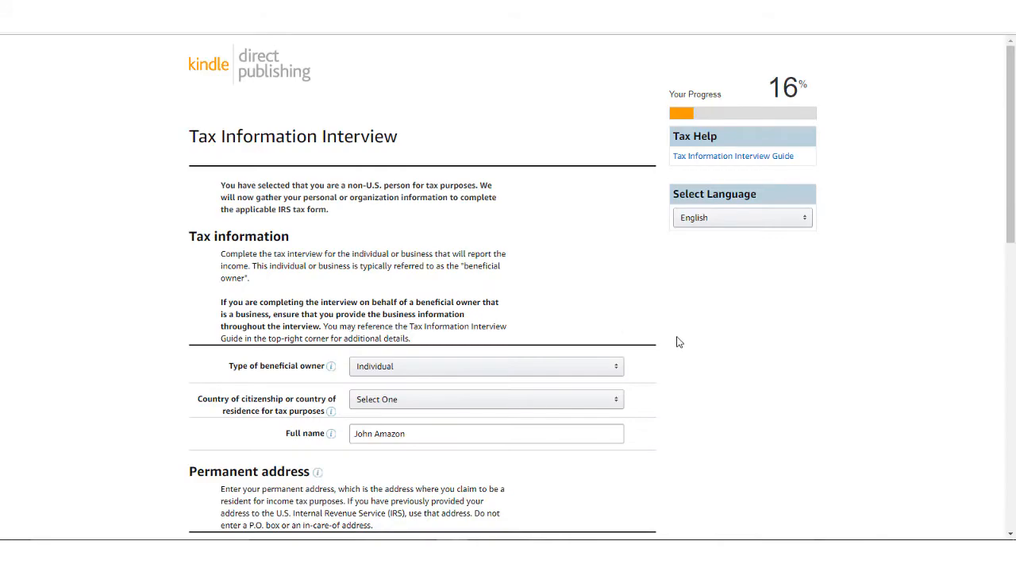
{"action": "scroll", "scroll_direction": "down", "scroll_amount": 3}
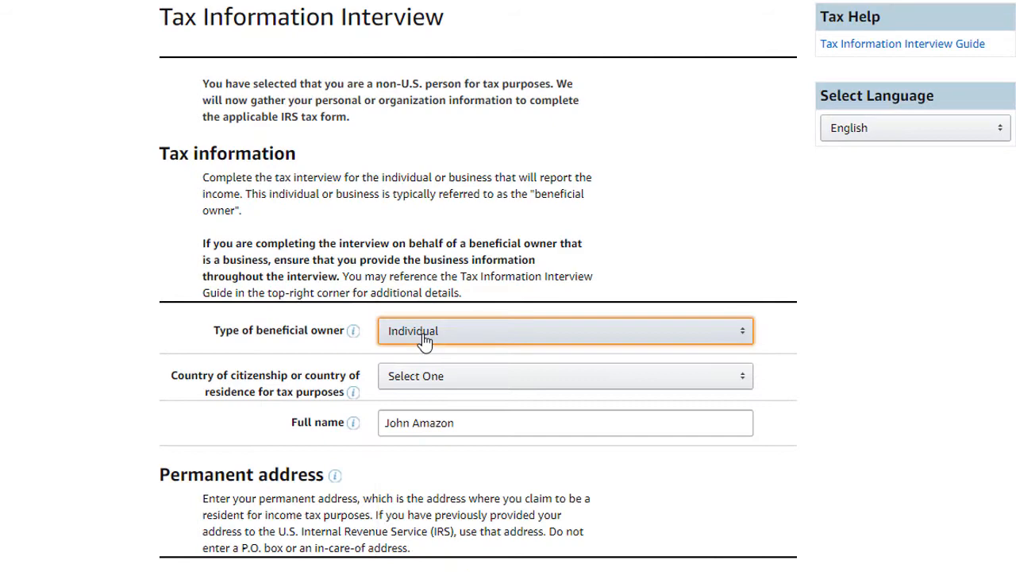
{"action": "left_click", "coordinate": [563, 376]}
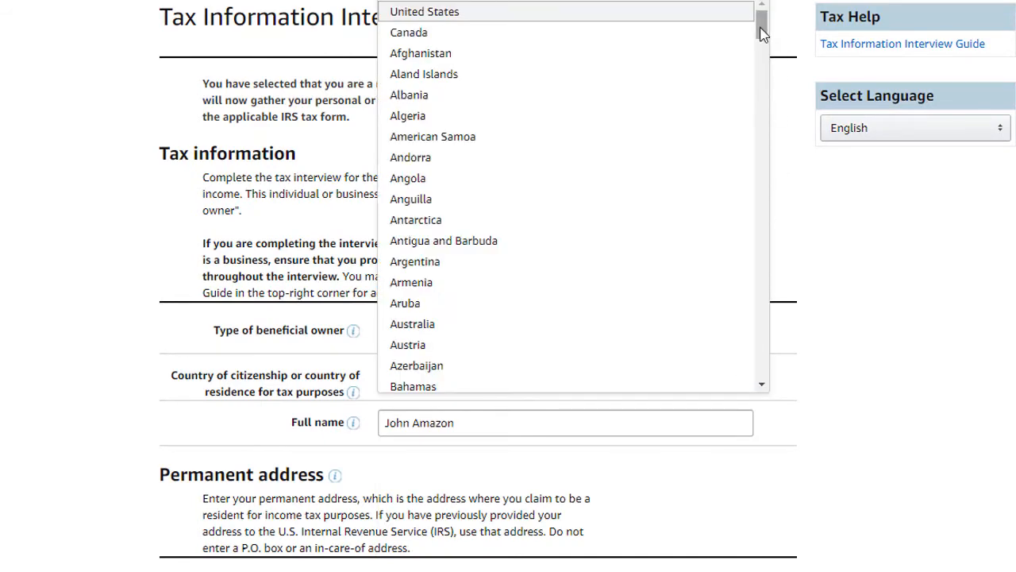
{"action": "scroll", "scroll_direction": "down", "scroll_amount": 3}
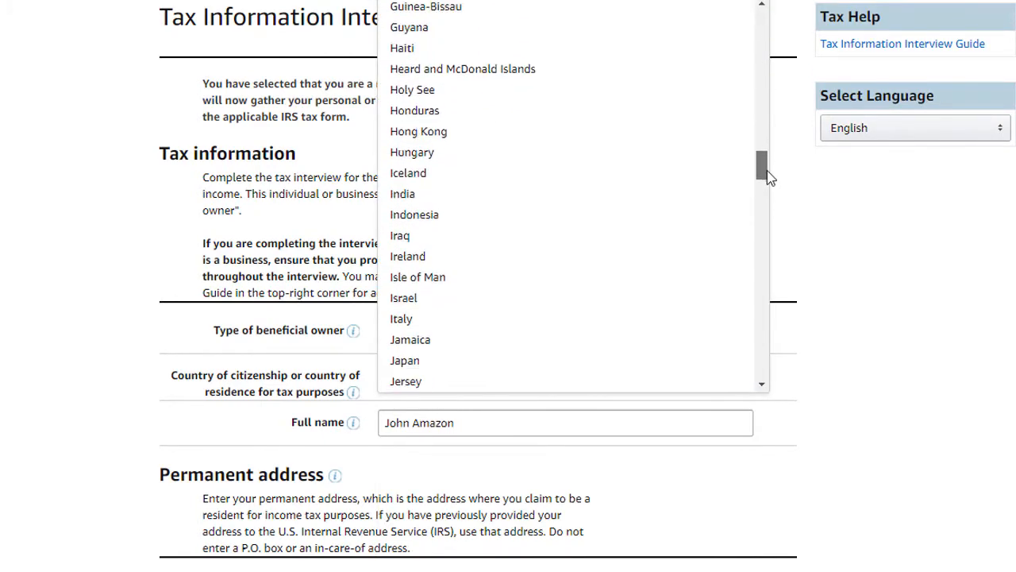
{"action": "left_click_drag", "start_coordinate": [762, 167], "coordinate": [762, 310]}
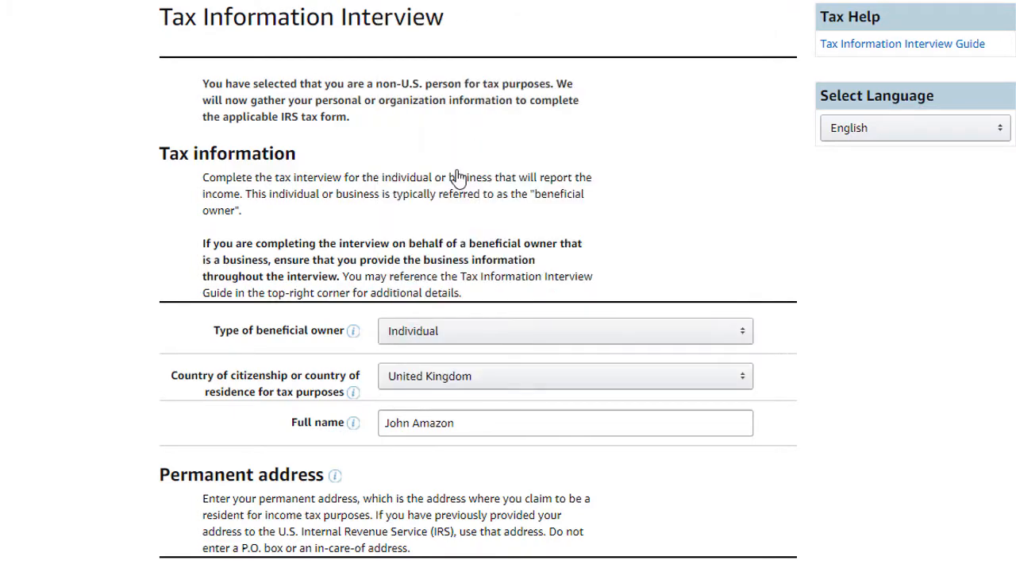
Step: Insert the middle name 'Doe' into the beneficial owner's full name
{"action": "left_click", "coordinate": [565, 423]}
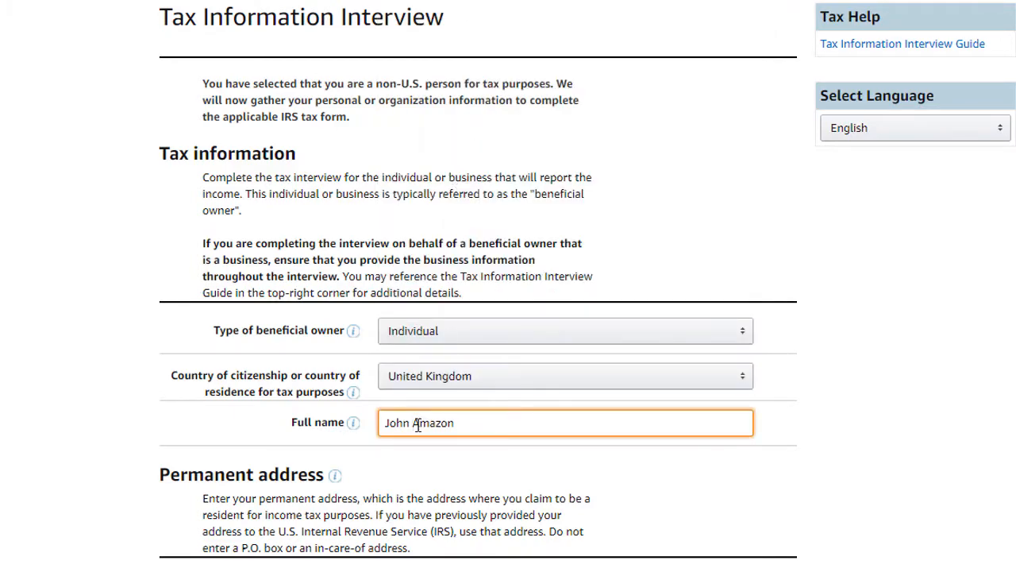
{"action": "type", "text": "Doe"}
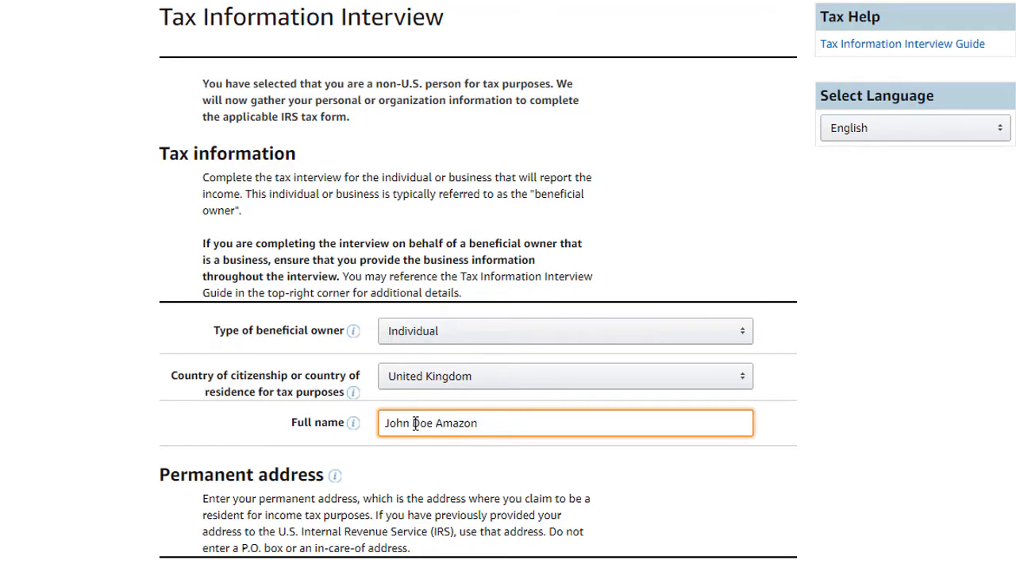
{"action": "scroll", "scroll_direction": "down", "scroll_amount": 3}
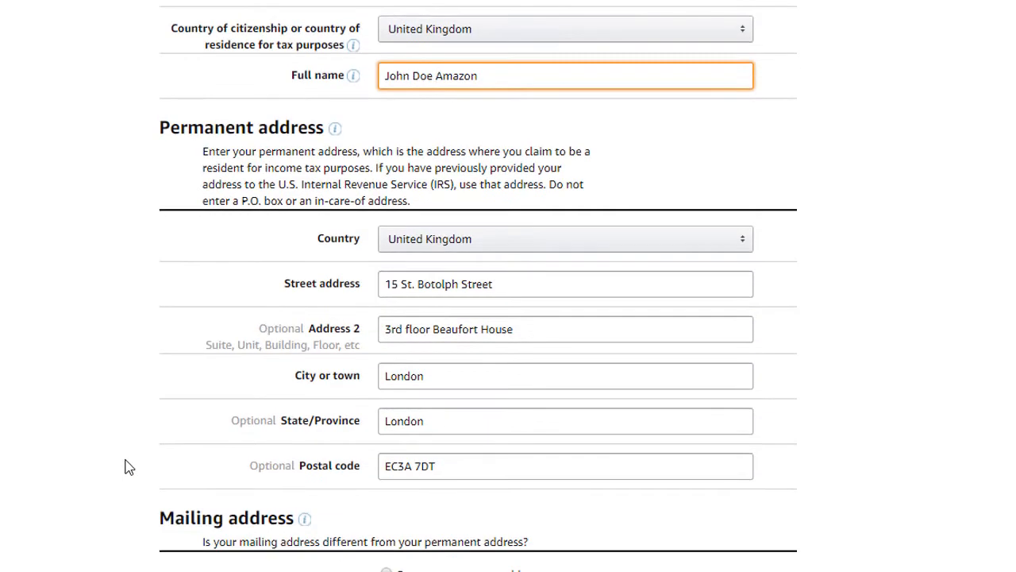
Step: Keep mailing address as same as permanent and answer No to acting as intermediary
{"action": "scroll", "scroll_direction": "down", "scroll_amount": 3}
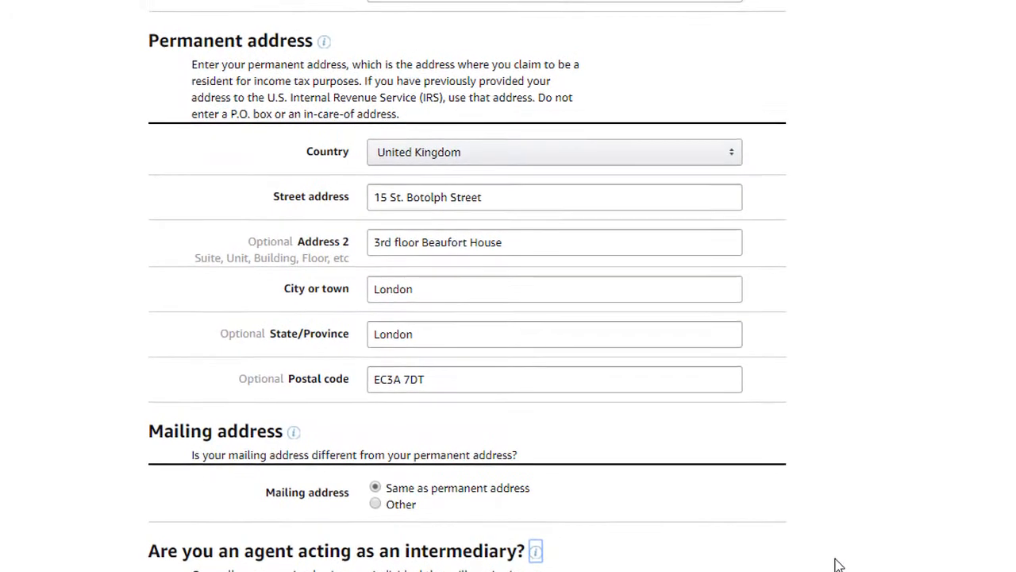
{"action": "scroll", "scroll_direction": "down", "scroll_amount": 3}
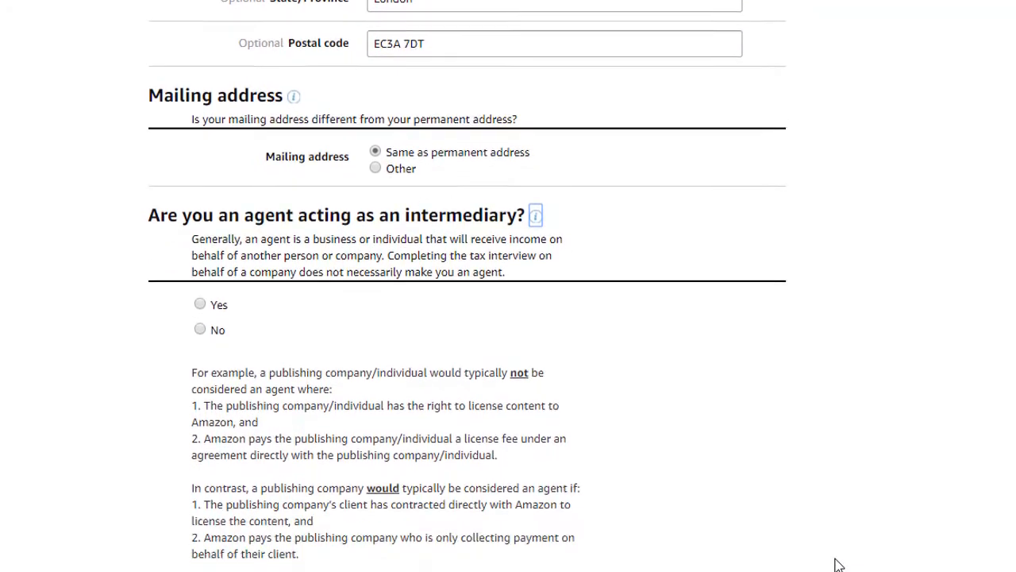
{"action": "scroll", "scroll_direction": "down", "scroll_amount": 3}
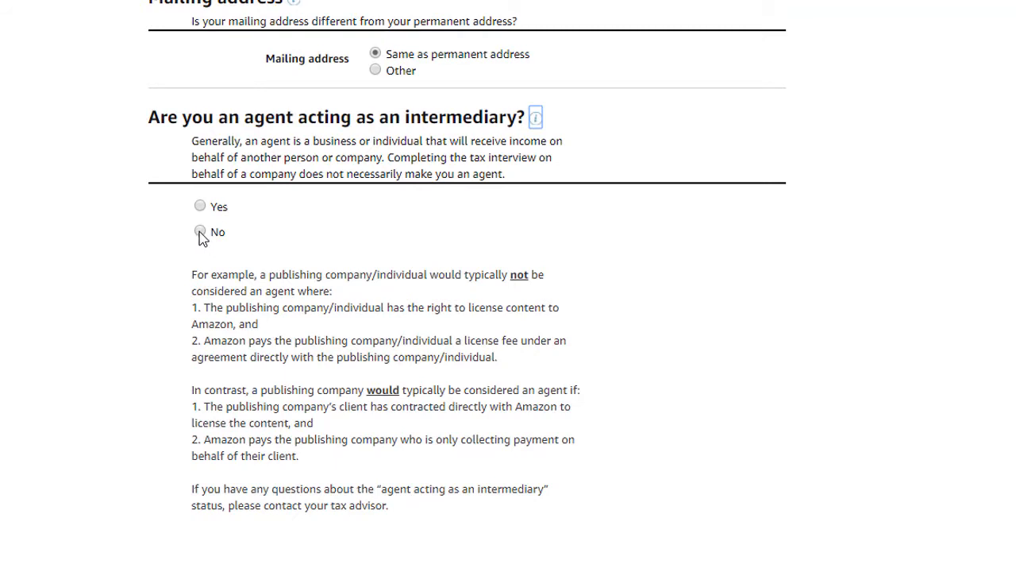
{"action": "left_click", "coordinate": [199, 232]}
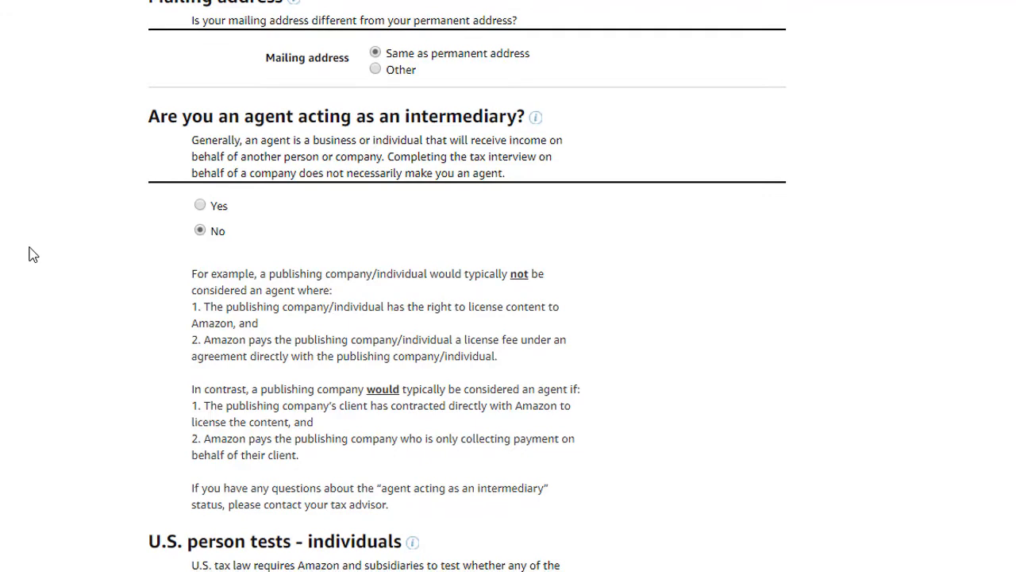
Step: Leave all U.S. person tests unticked and choose the foreign income tax identification number option
{"action": "scroll", "scroll_direction": "down", "scroll_amount": 3}
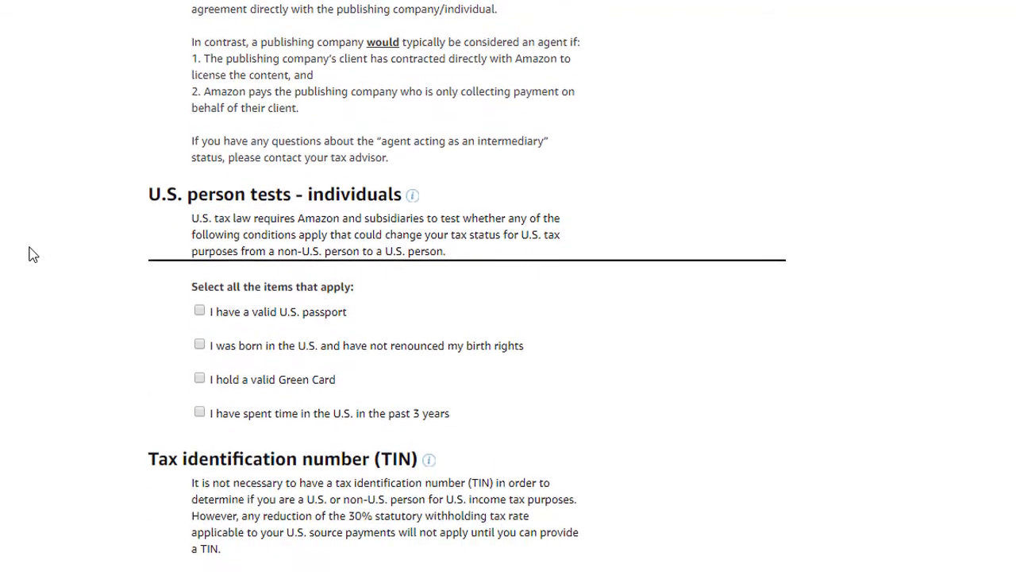
{"action": "scroll", "scroll_direction": "down", "scroll_amount": 3}
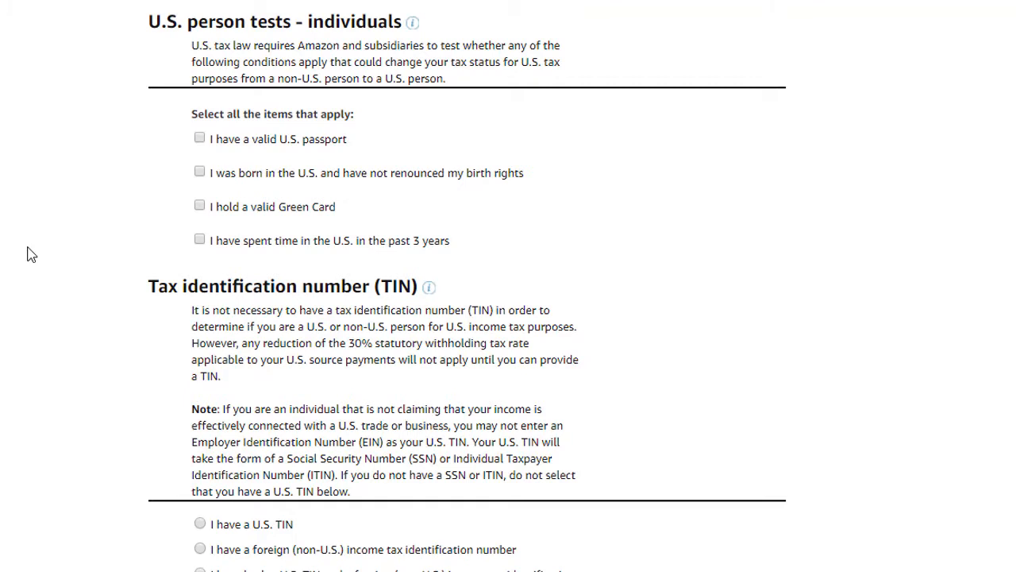
{"action": "mouse_move", "coordinate": [140, 150]}
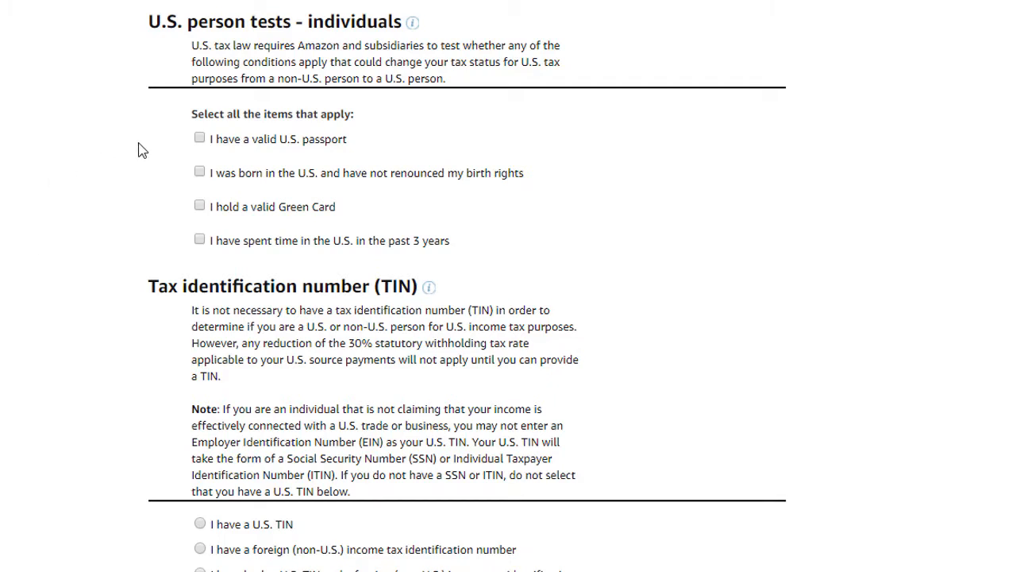
{"action": "mouse_move", "coordinate": [179, 180]}
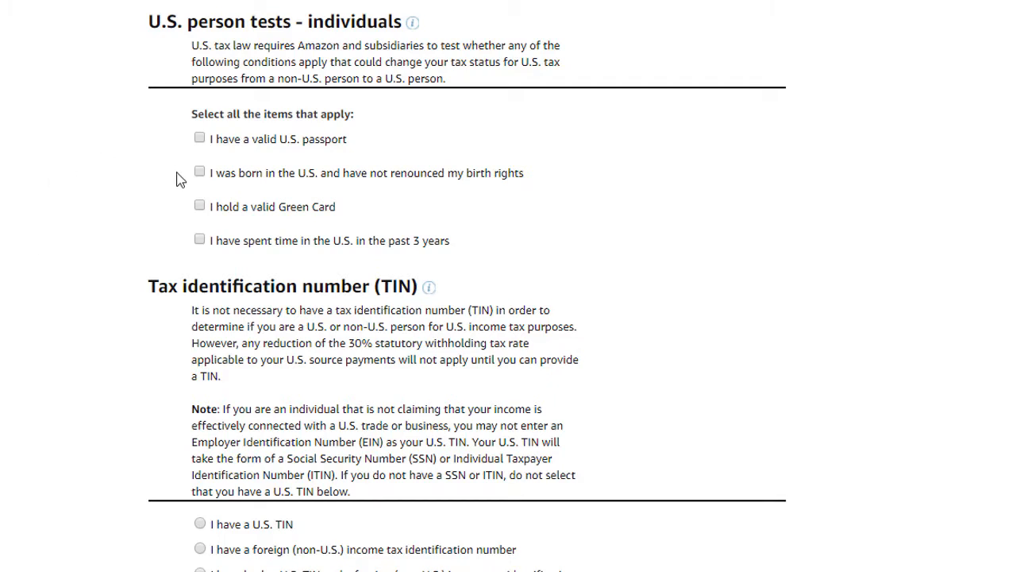
{"action": "mouse_move", "coordinate": [180, 238]}
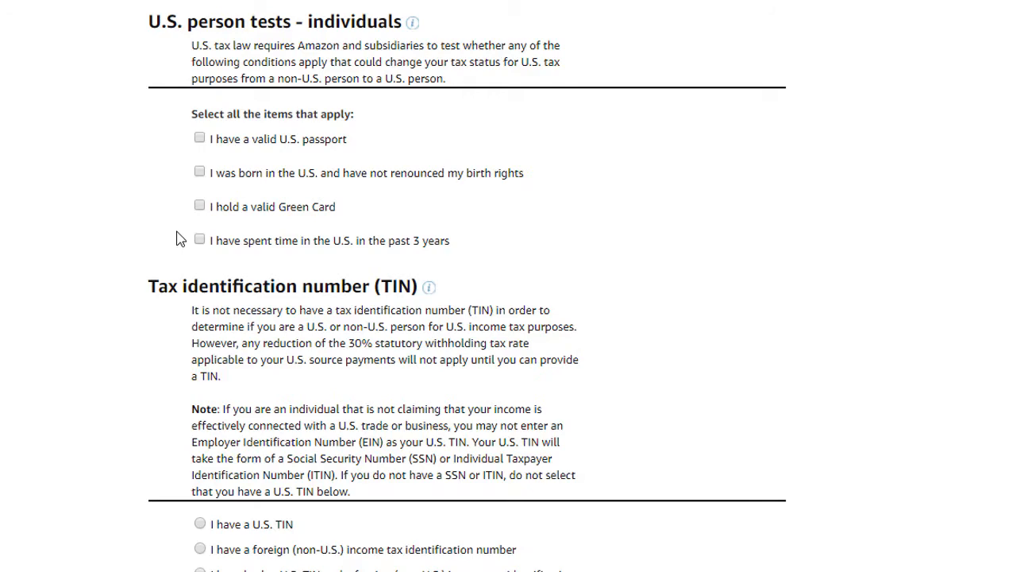
{"action": "mouse_move", "coordinate": [86, 268]}
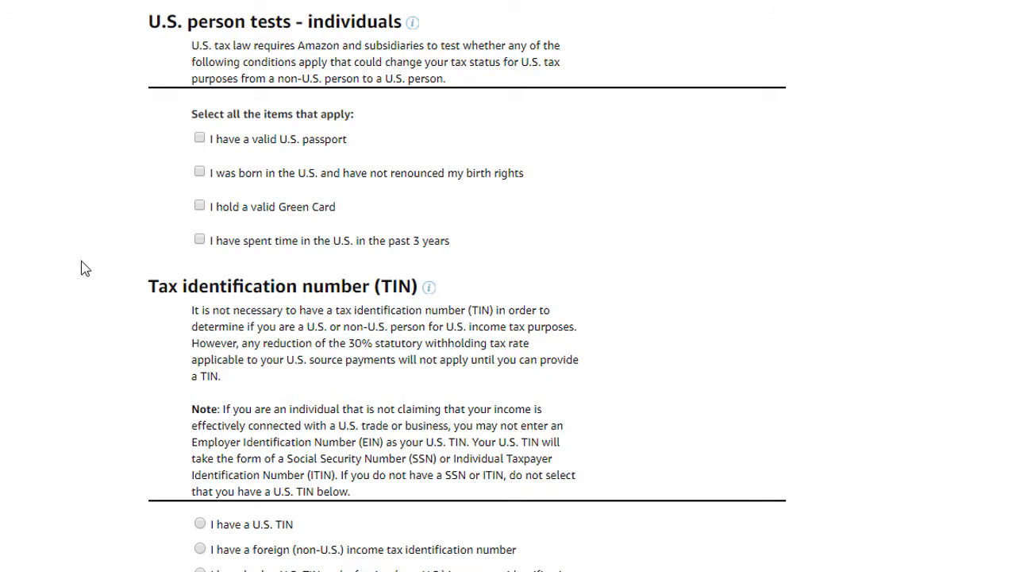
{"action": "scroll", "scroll_direction": "down", "scroll_amount": 3}
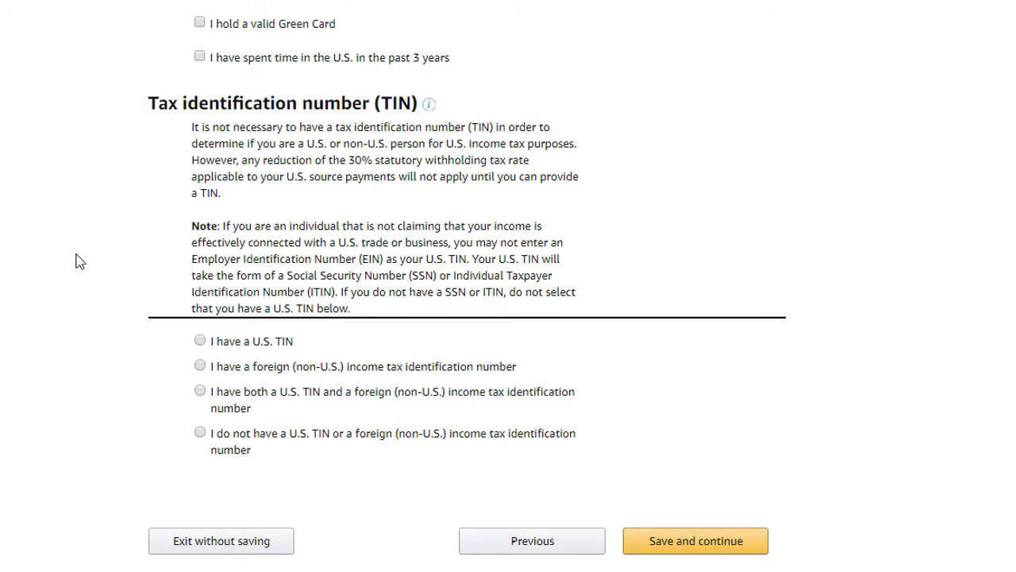
{"action": "mouse_move", "coordinate": [167, 153]}
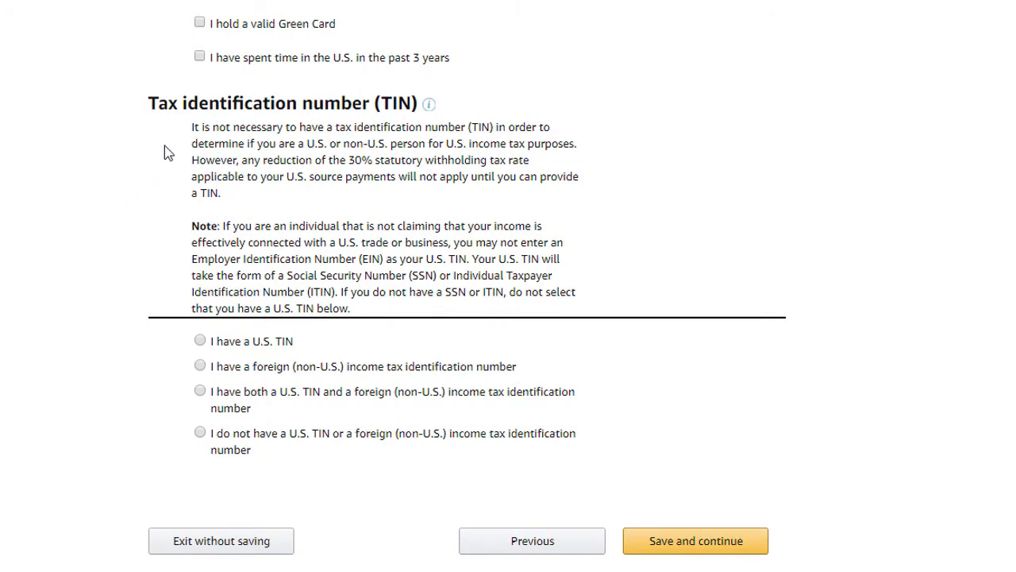
{"action": "mouse_move", "coordinate": [160, 277]}
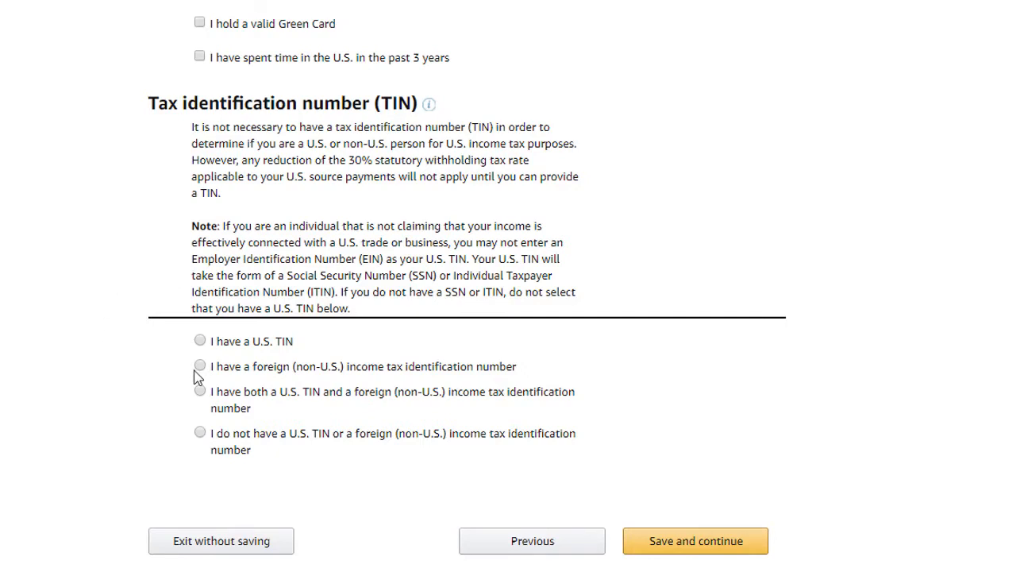
{"action": "left_click", "coordinate": [198, 366]}
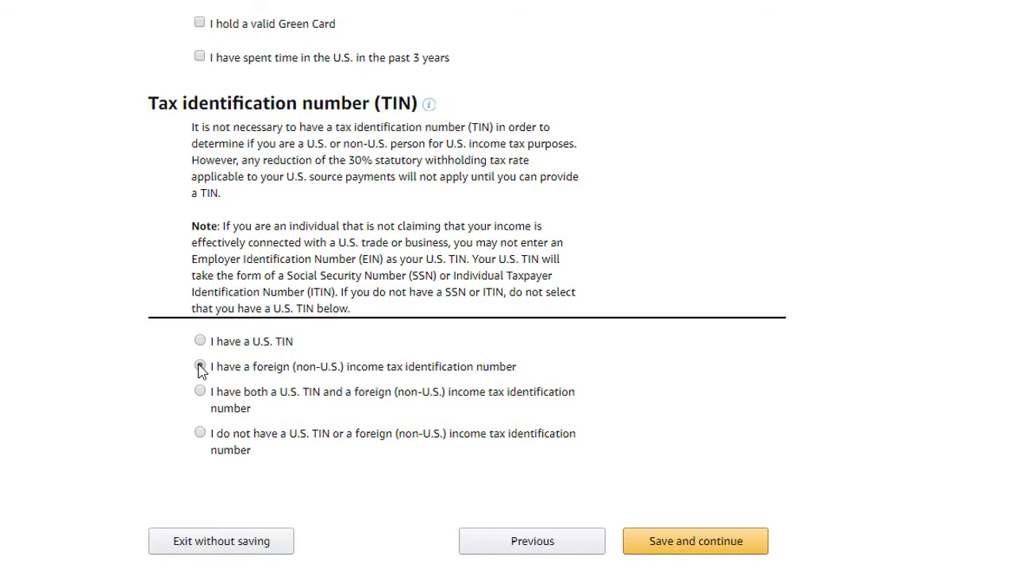
{"action": "left_click", "coordinate": [198, 366]}
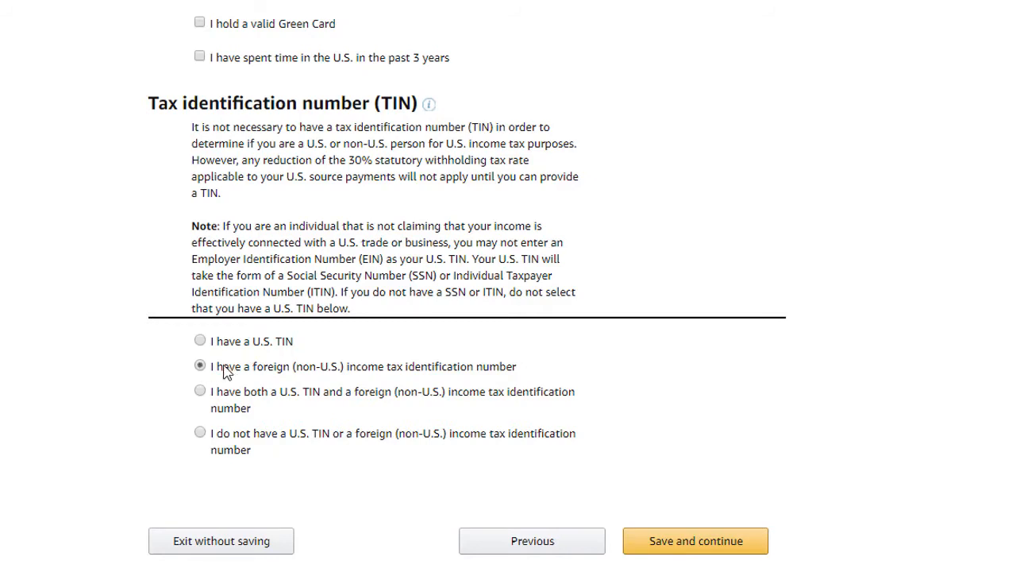
{"action": "mouse_move", "coordinate": [125, 376]}
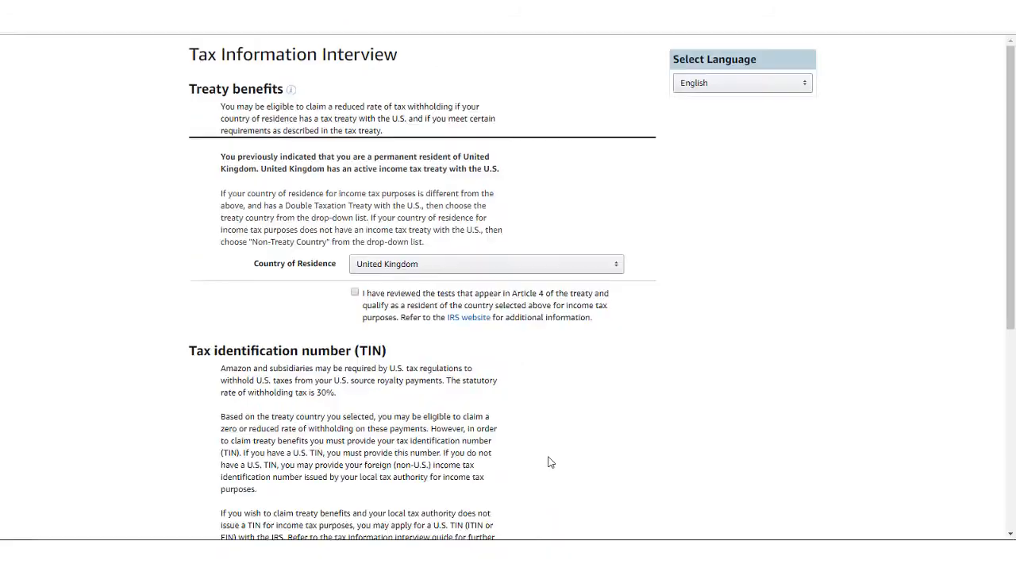
Step: Certify Article 4 treaty residency, enter and confirm foreign TIN 00-9876543, then save
{"action": "scroll", "scroll_direction": "up", "scroll_amount": 3}
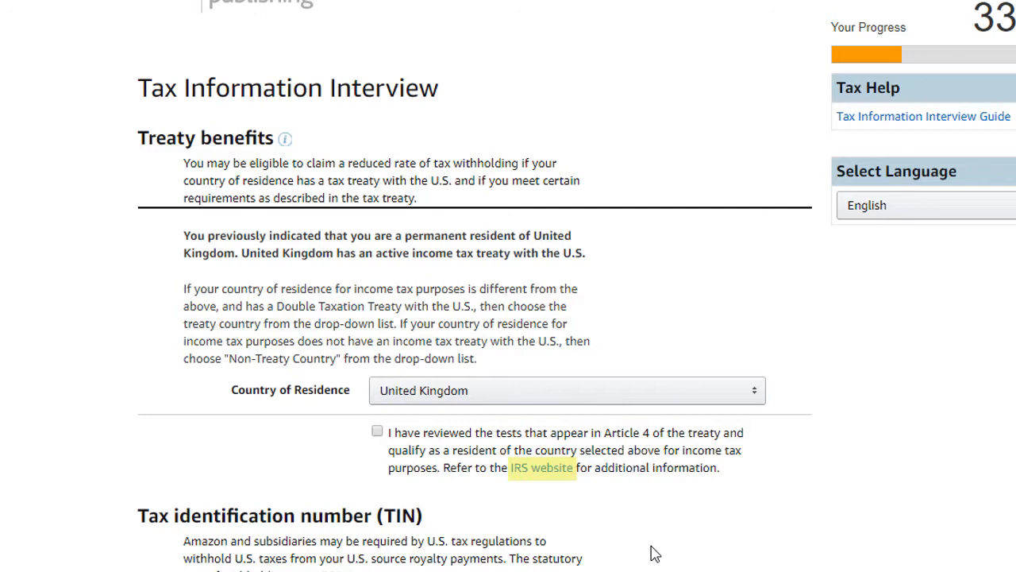
{"action": "mouse_move", "coordinate": [650, 542]}
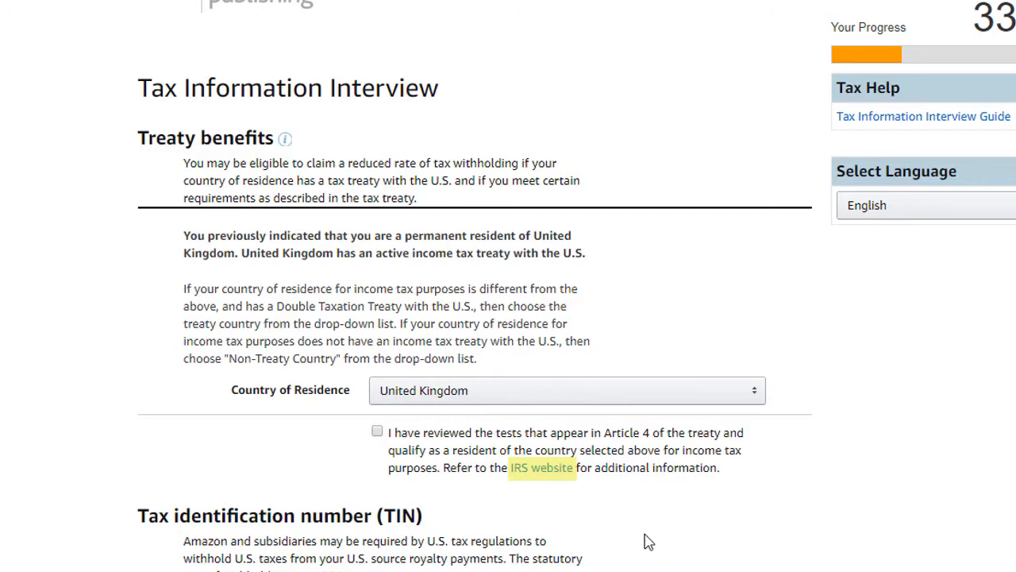
{"action": "mouse_move", "coordinate": [551, 486]}
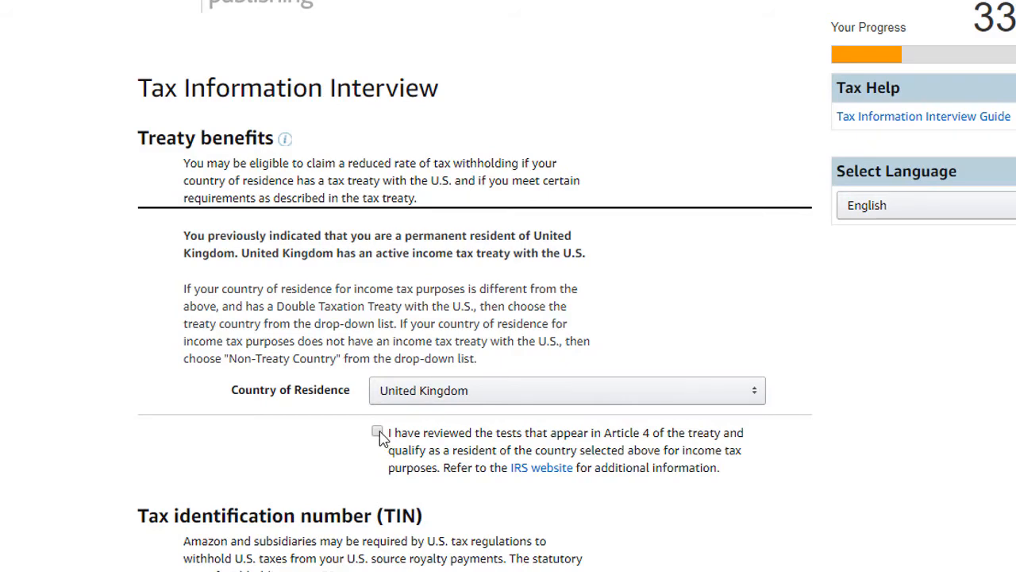
{"action": "left_click", "coordinate": [378, 432]}
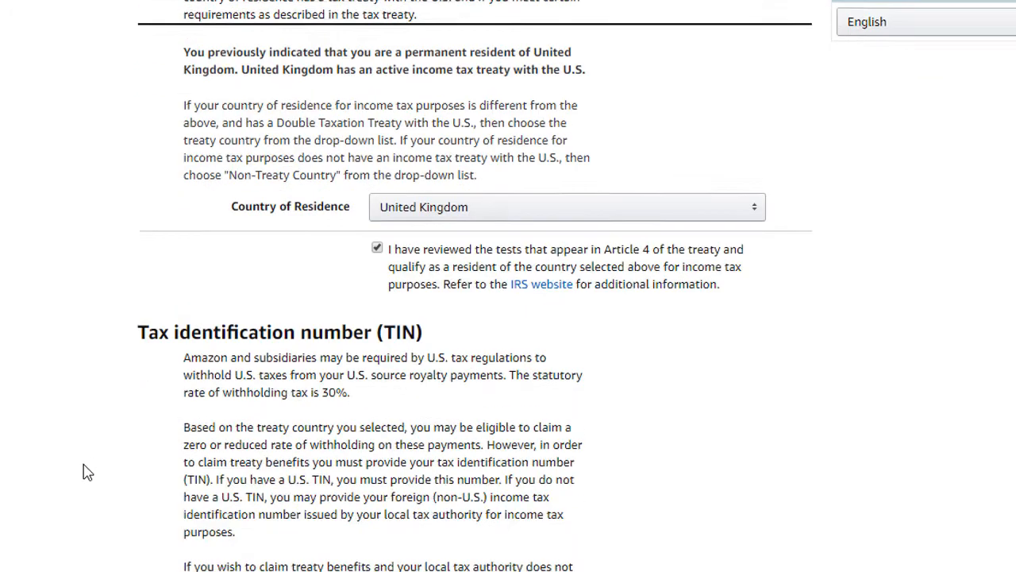
{"action": "scroll", "scroll_direction": "down", "scroll_amount": 3}
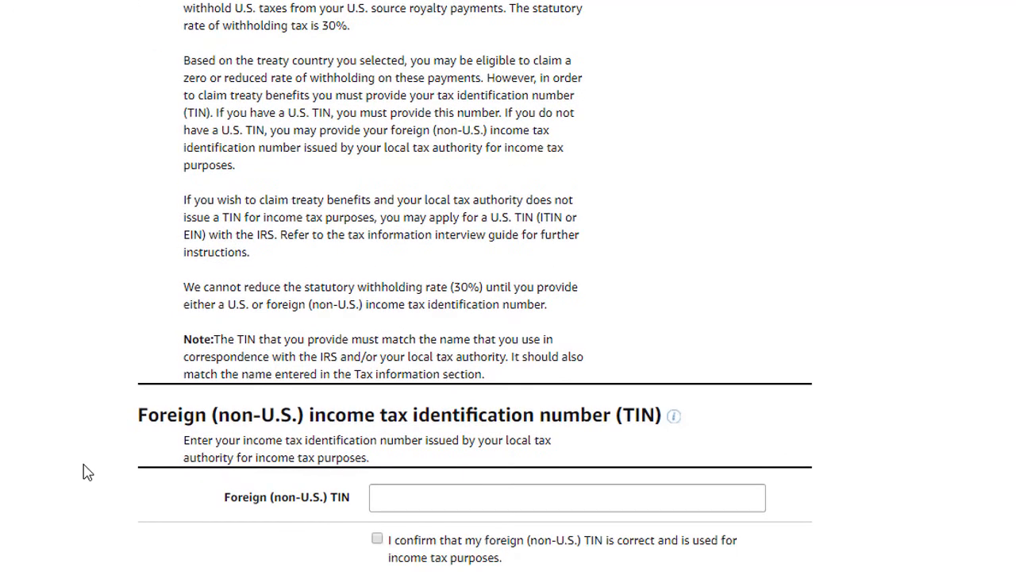
{"action": "mouse_move", "coordinate": [103, 468]}
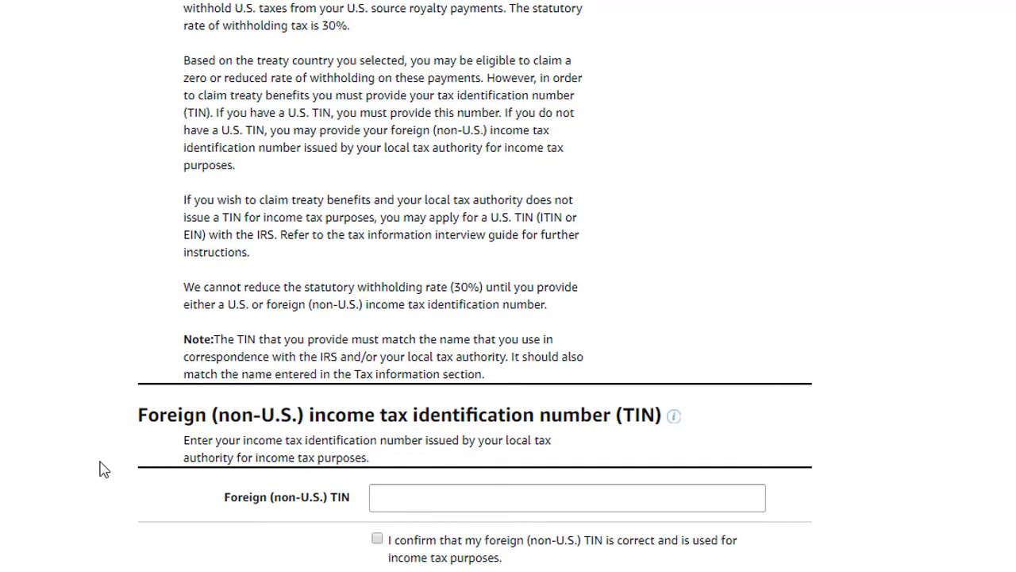
{"action": "type", "text": "00"}
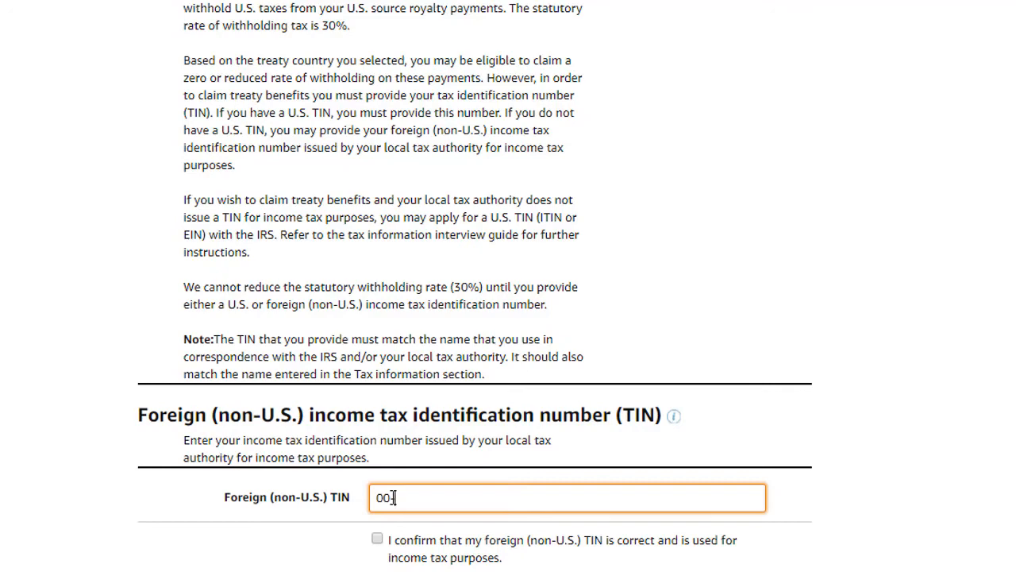
{"action": "type", "text": "9876543"}
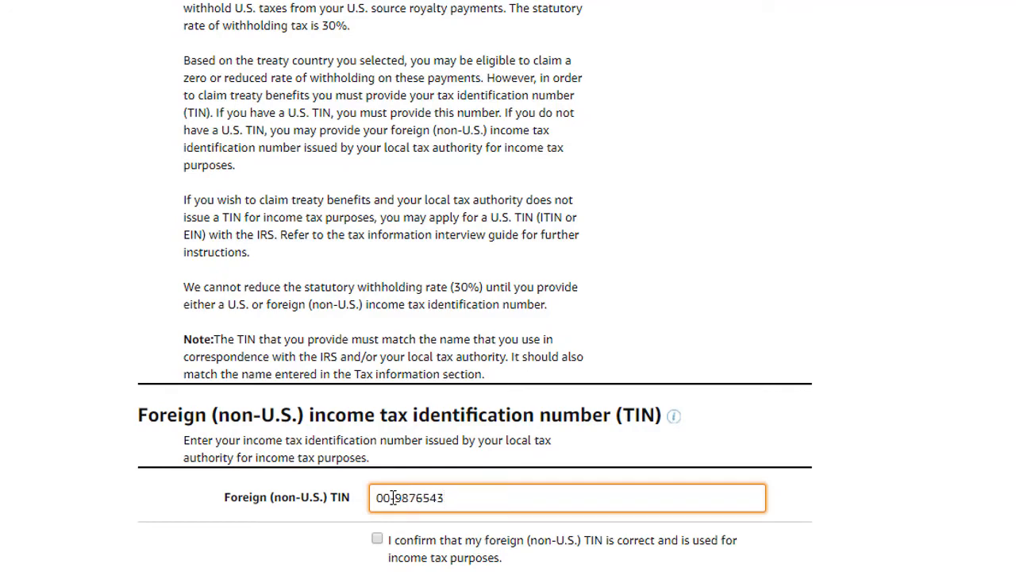
{"action": "left_click", "coordinate": [378, 538]}
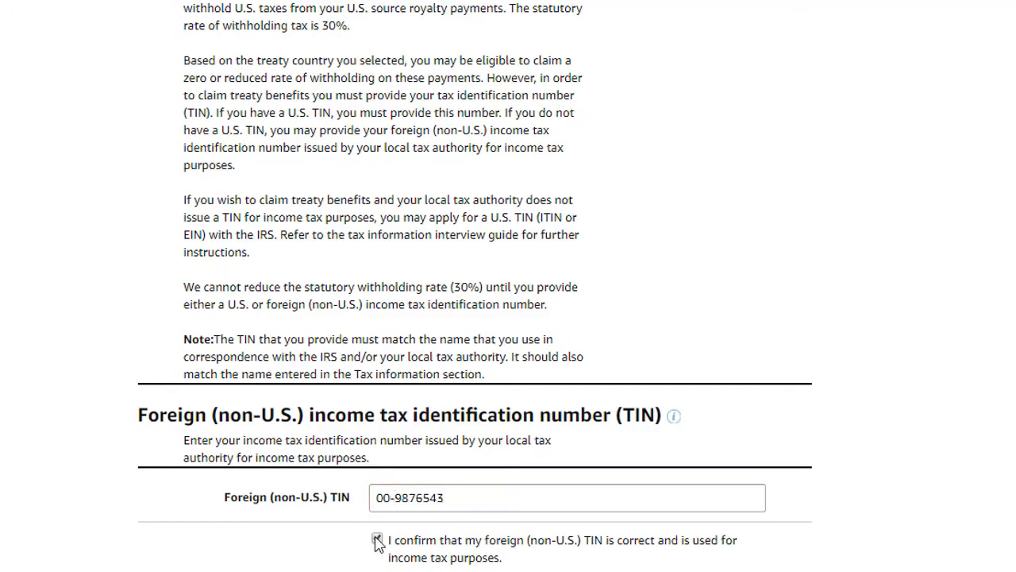
{"action": "left_click", "coordinate": [377, 539]}
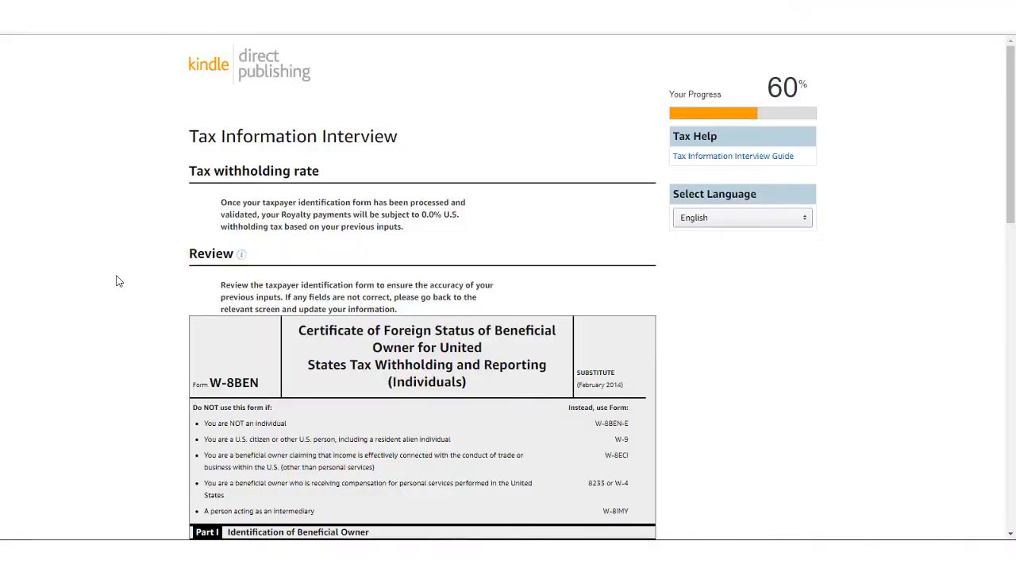
{"action": "mouse_move", "coordinate": [180, 177]}
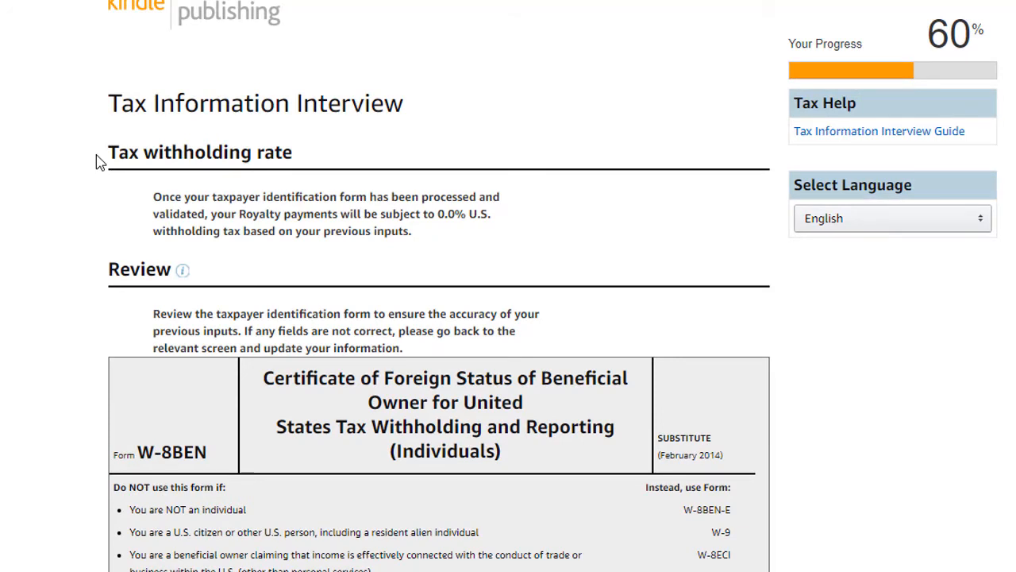
Step: Read the W-8BEN preview down to Part III Certification and save it
{"action": "double_click", "coordinate": [450, 214]}
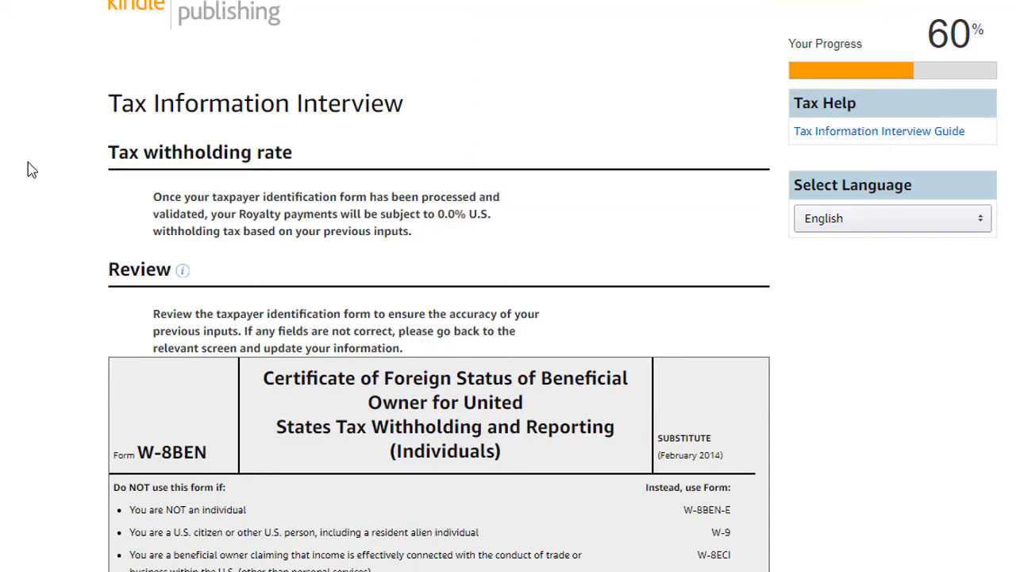
{"action": "scroll", "scroll_direction": "down", "scroll_amount": 3}
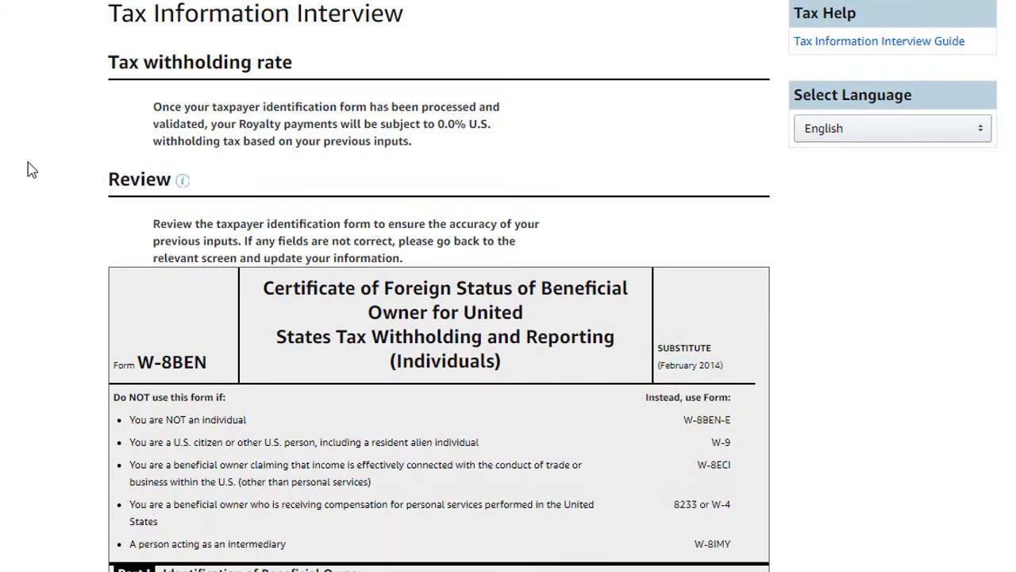
{"action": "scroll", "scroll_direction": "down", "scroll_amount": 3}
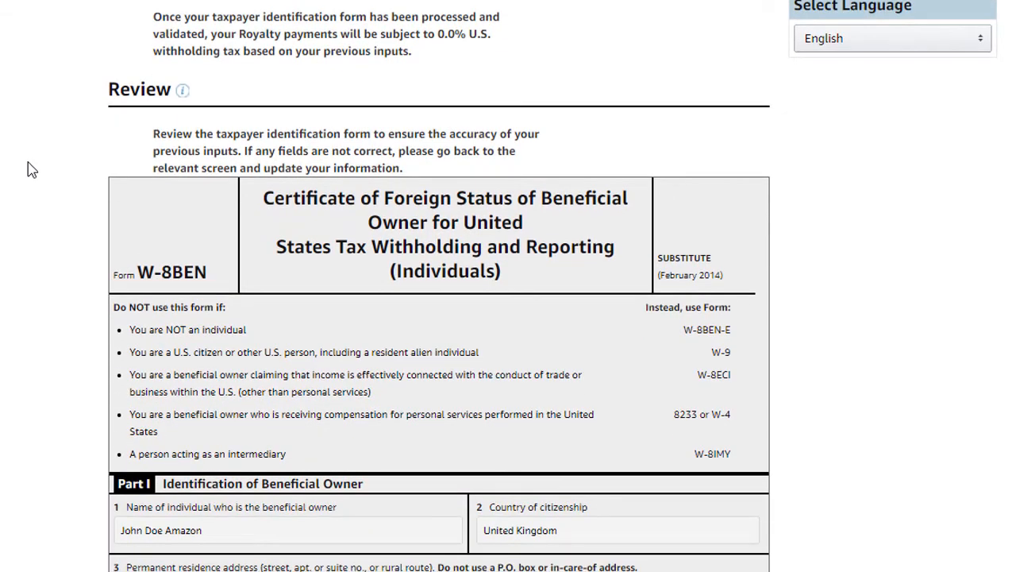
{"action": "scroll", "scroll_direction": "down", "scroll_amount": 3}
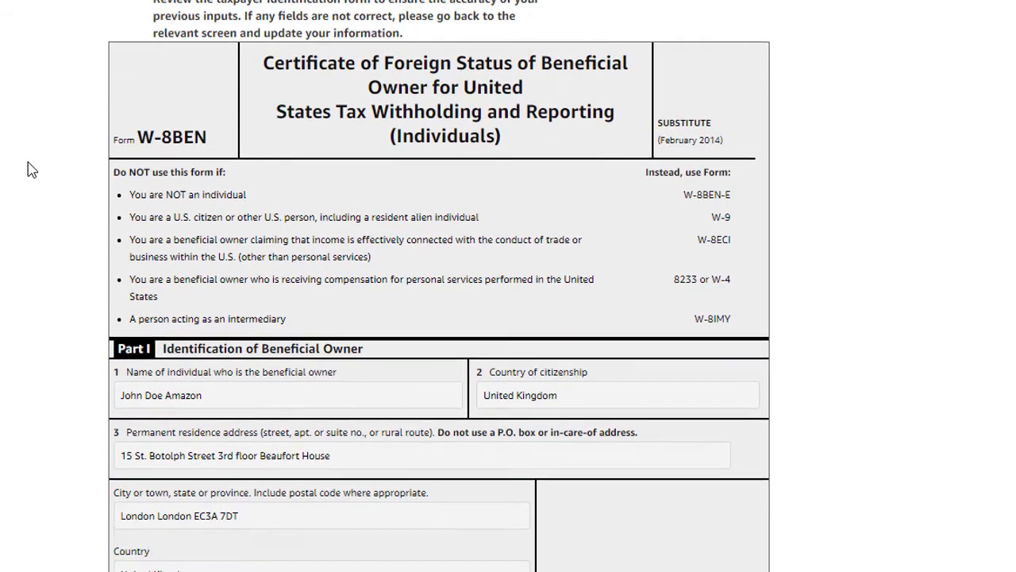
{"action": "scroll", "scroll_direction": "down", "scroll_amount": 3}
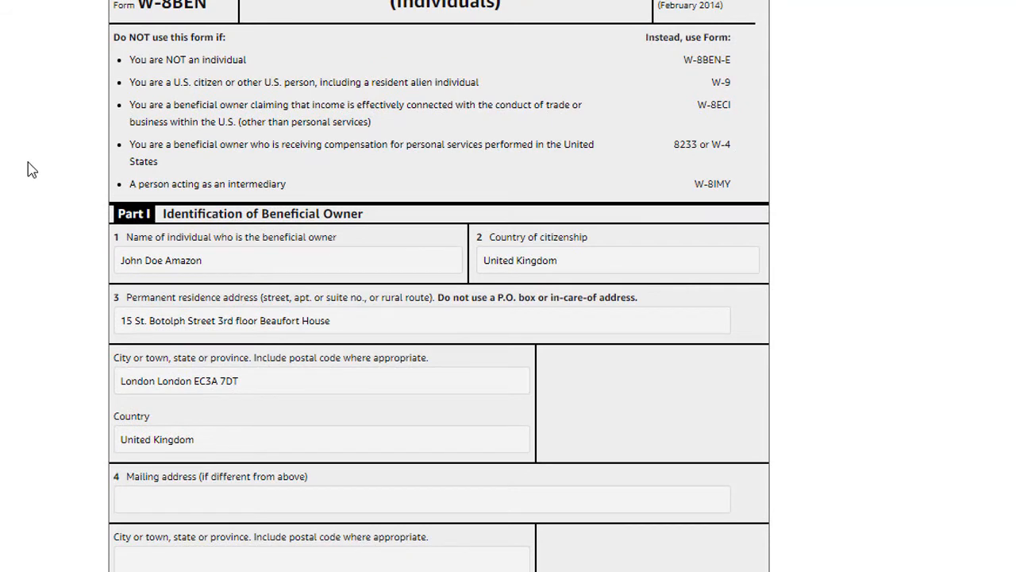
{"action": "scroll", "scroll_direction": "down", "scroll_amount": 3}
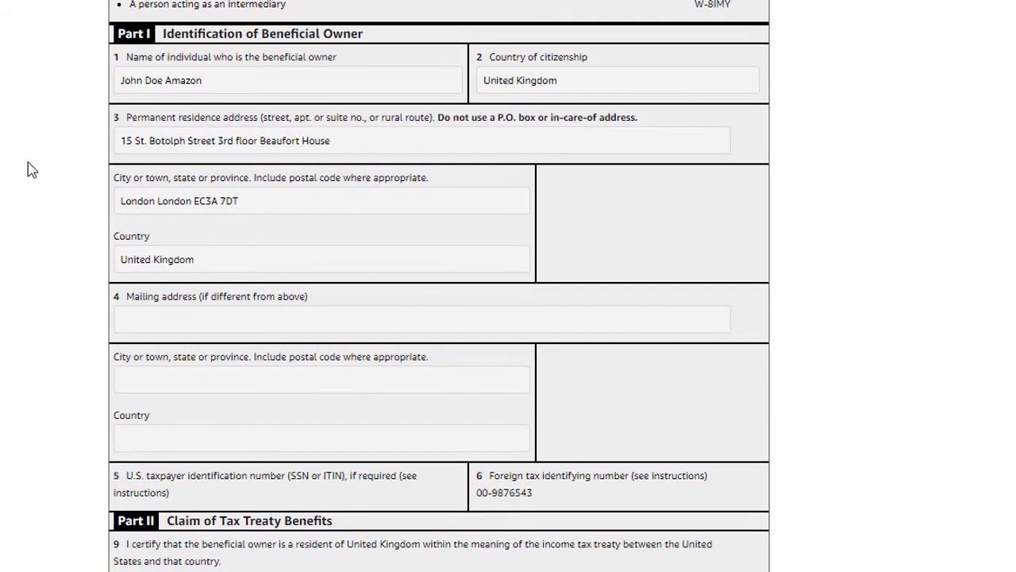
{"action": "scroll", "scroll_direction": "down", "scroll_amount": 3}
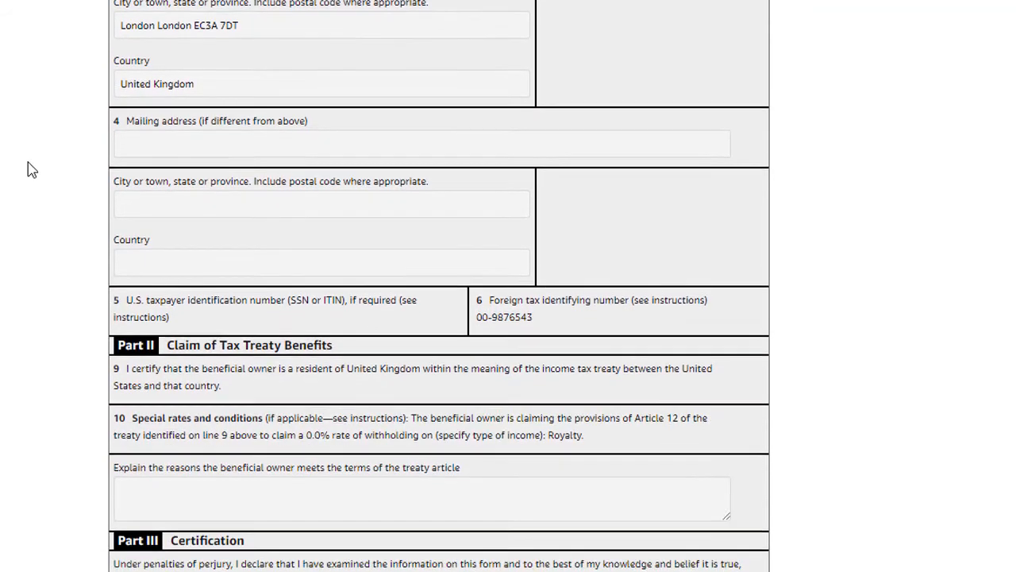
{"action": "scroll", "scroll_direction": "down", "scroll_amount": 3}
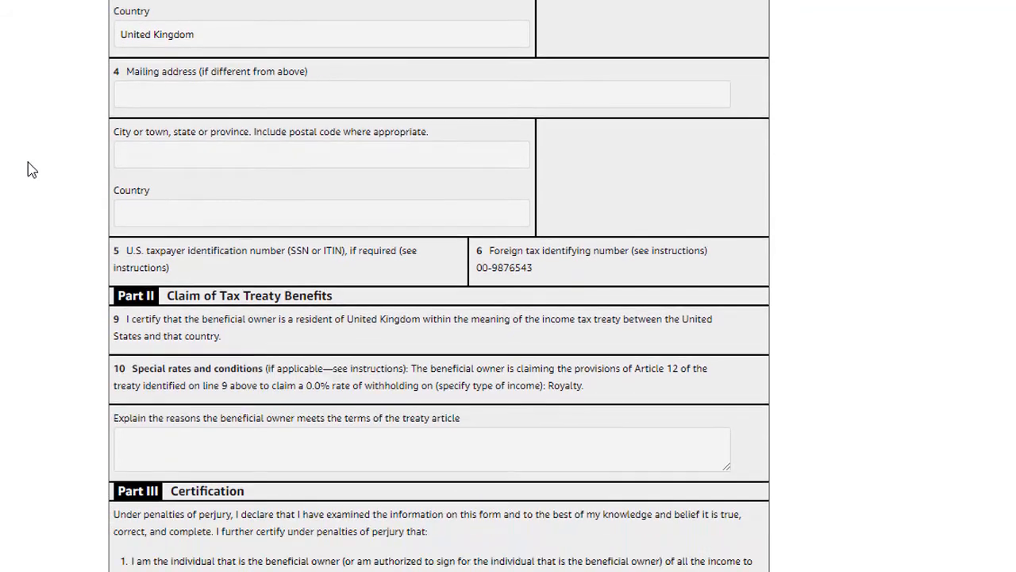
{"action": "scroll", "scroll_direction": "down", "scroll_amount": 3}
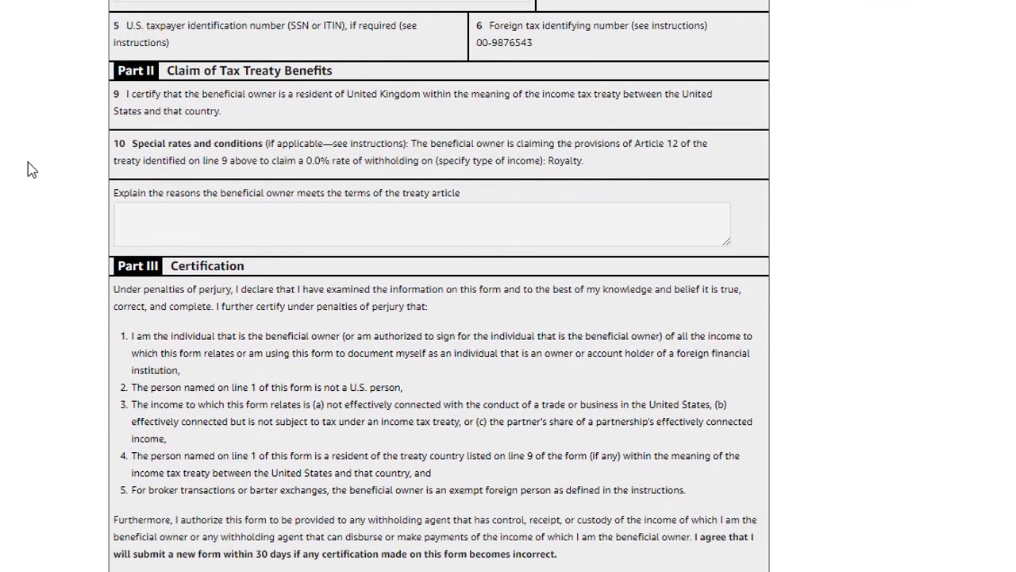
{"action": "scroll", "scroll_direction": "down", "scroll_amount": 3}
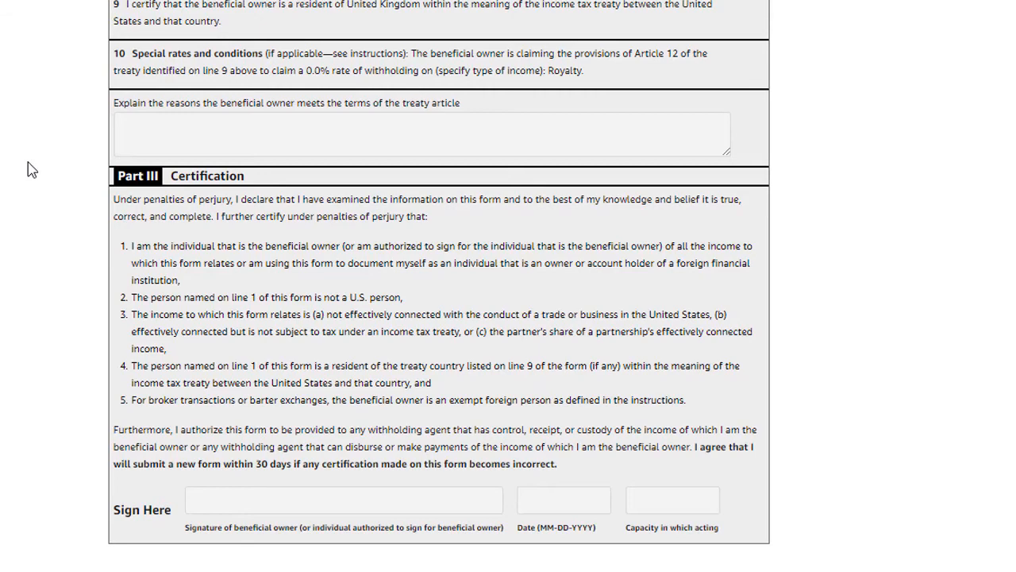
{"action": "scroll", "scroll_direction": "down", "scroll_amount": 3}
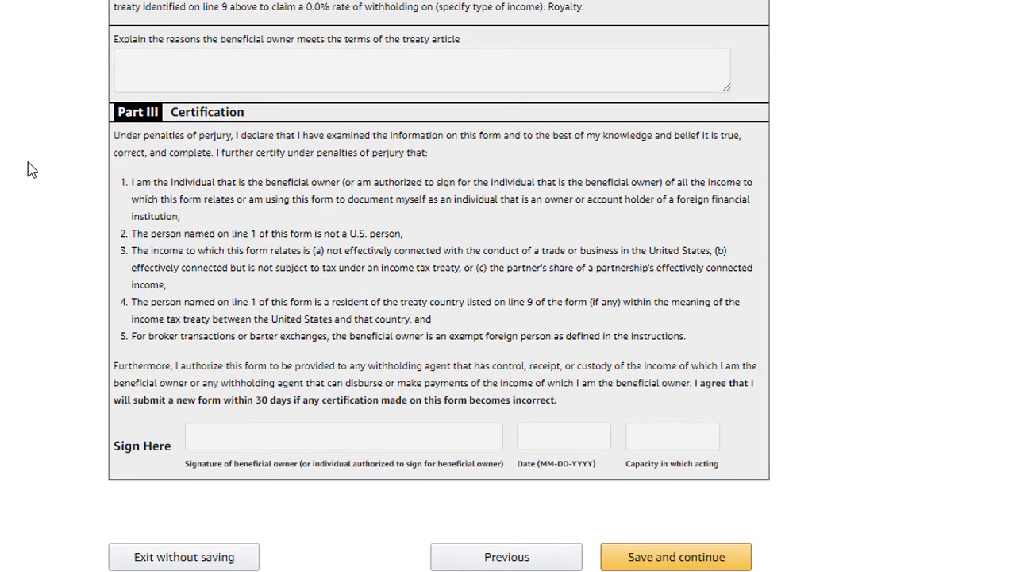
{"action": "mouse_move", "coordinate": [491, 539]}
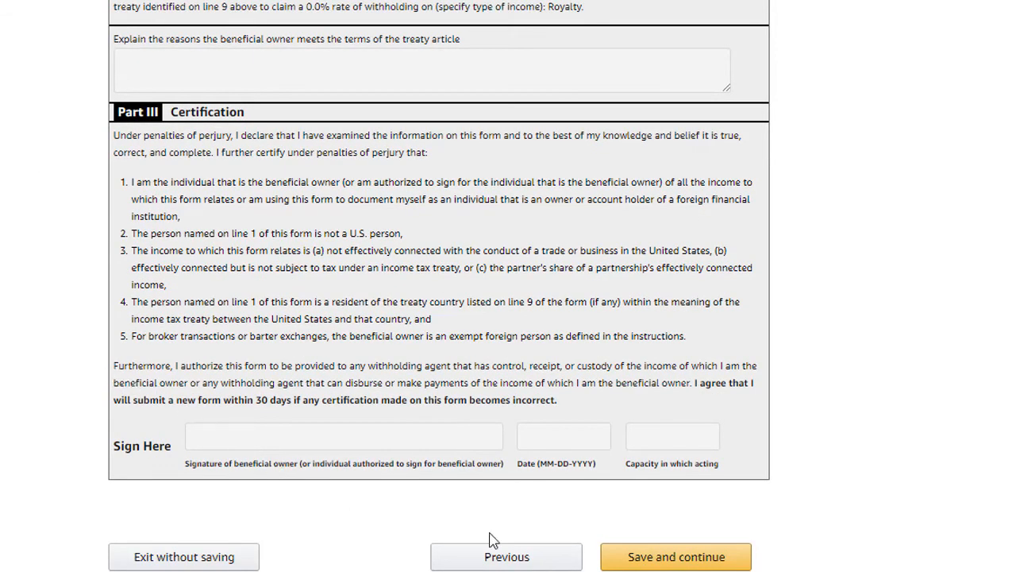
{"action": "mouse_move", "coordinate": [676, 556]}
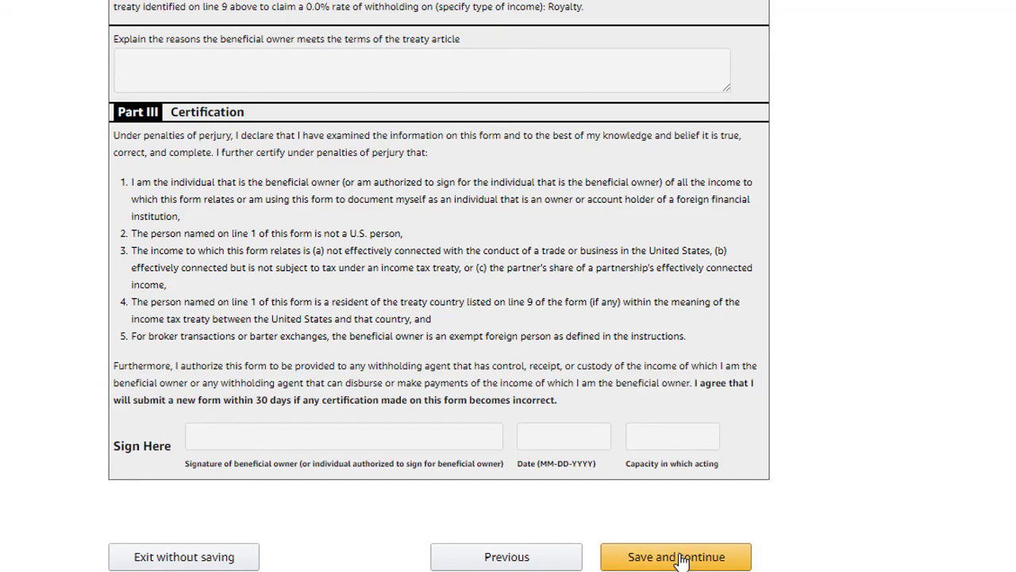
{"action": "left_click", "coordinate": [676, 556]}
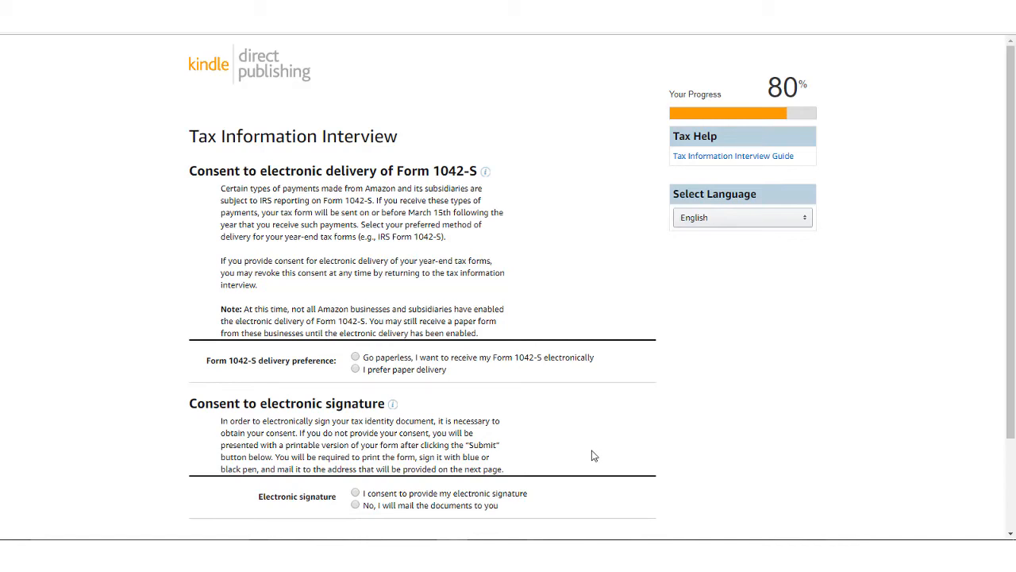
{"action": "mouse_move", "coordinate": [553, 411]}
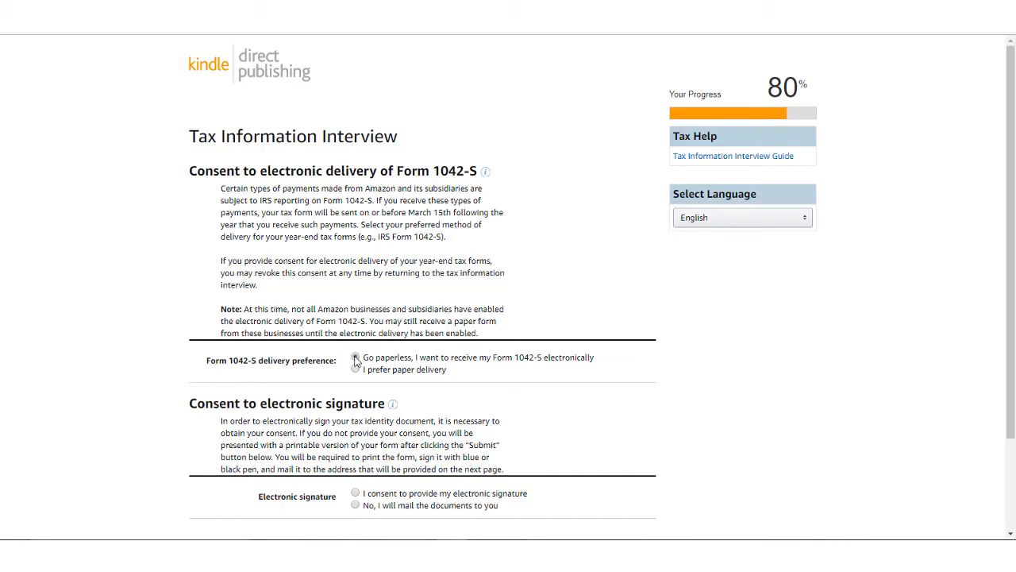
Step: Choose paperless Form 1042-S delivery, answer the e-signature consent question, and acknowledge the warning
{"action": "left_click", "coordinate": [355, 358]}
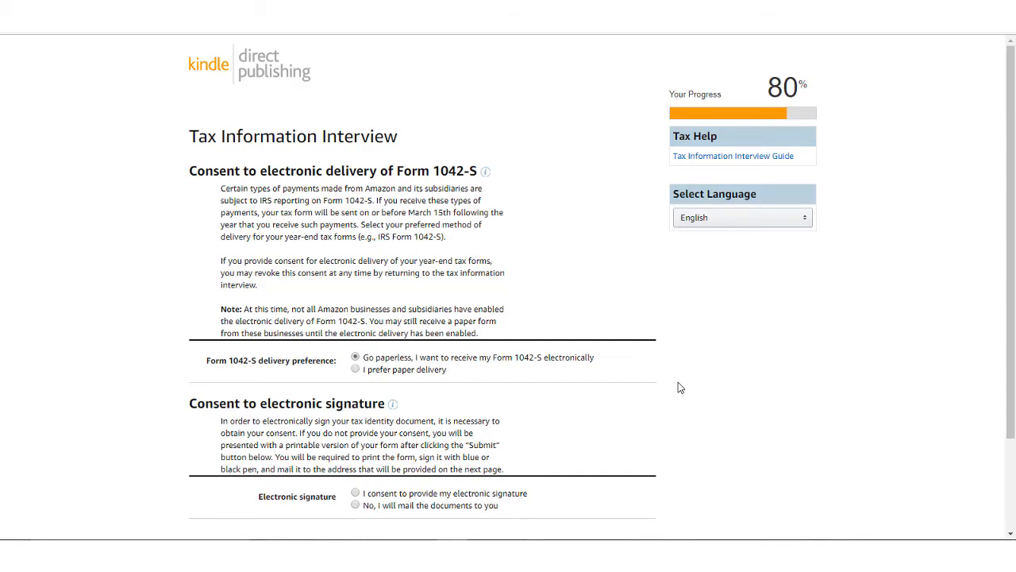
{"action": "scroll", "scroll_direction": "down", "scroll_amount": 3}
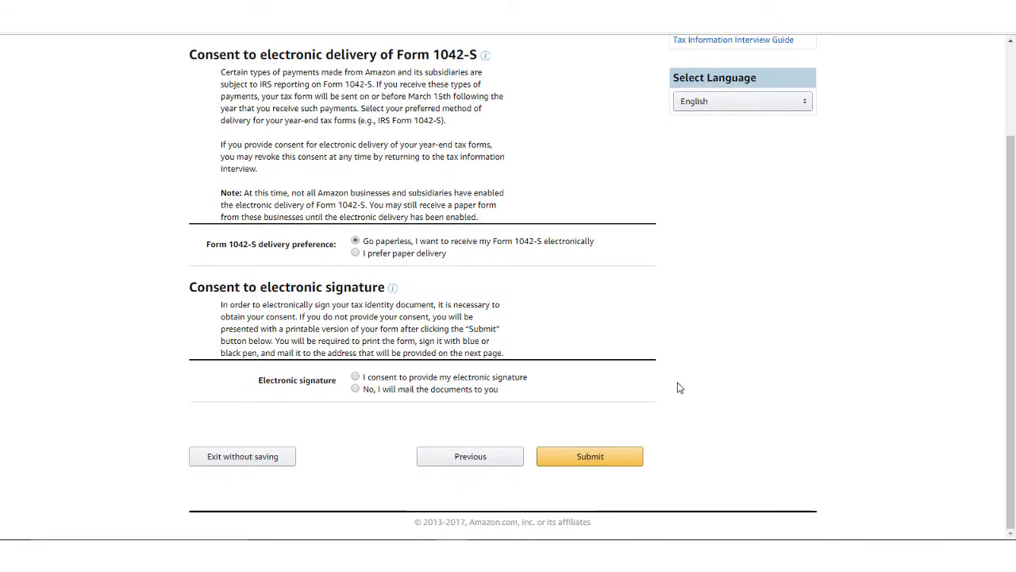
{"action": "left_click", "coordinate": [355, 376]}
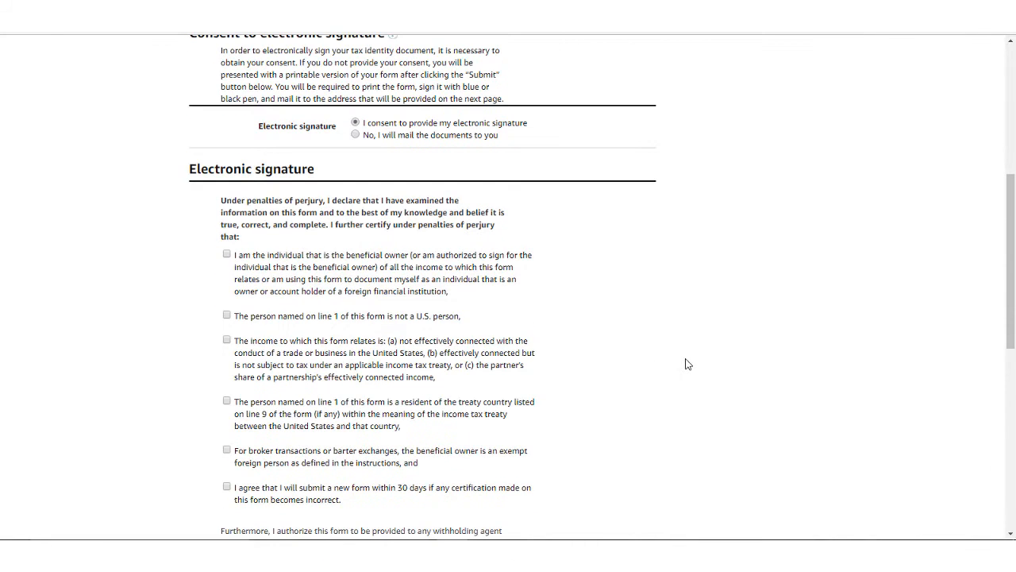
{"action": "scroll", "scroll_direction": "down", "scroll_amount": 3}
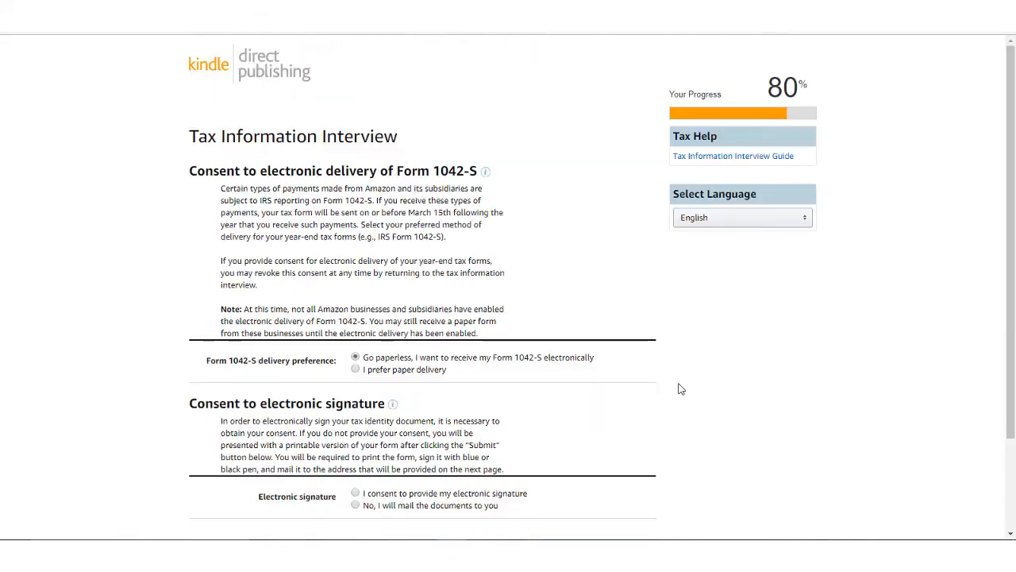
{"action": "scroll", "scroll_direction": "down", "scroll_amount": 3}
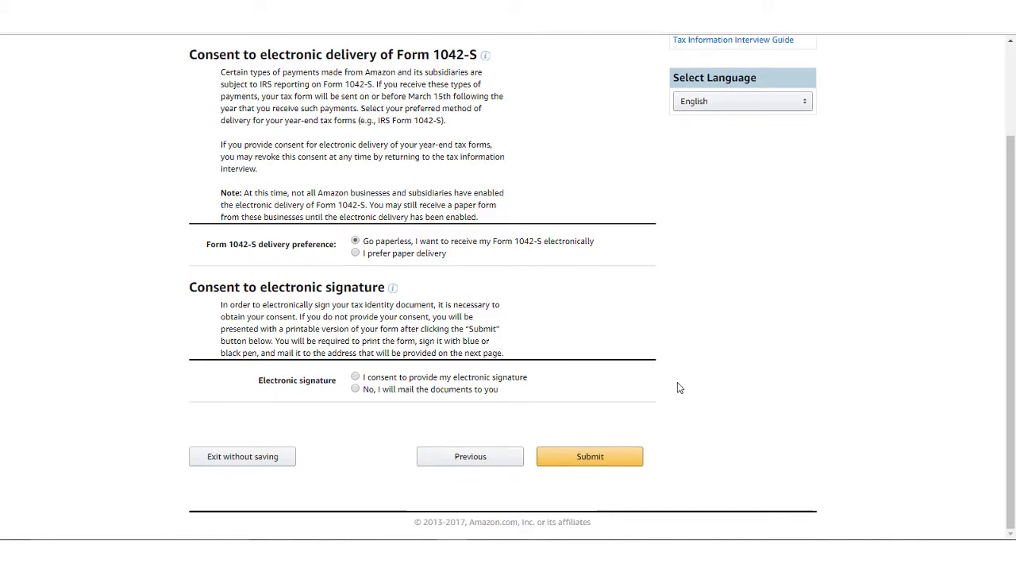
{"action": "mouse_move", "coordinate": [522, 388]}
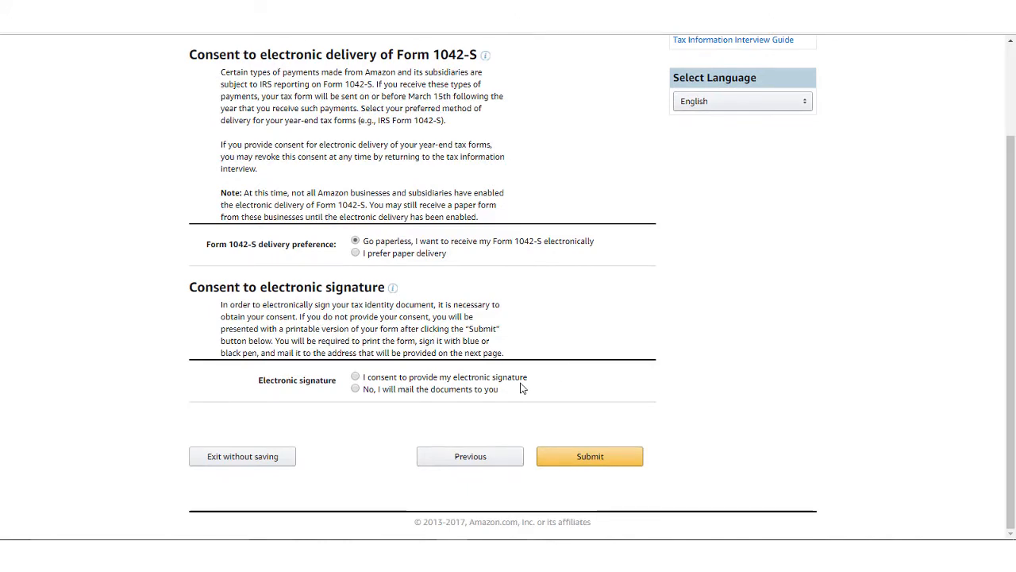
{"action": "left_click", "coordinate": [356, 388]}
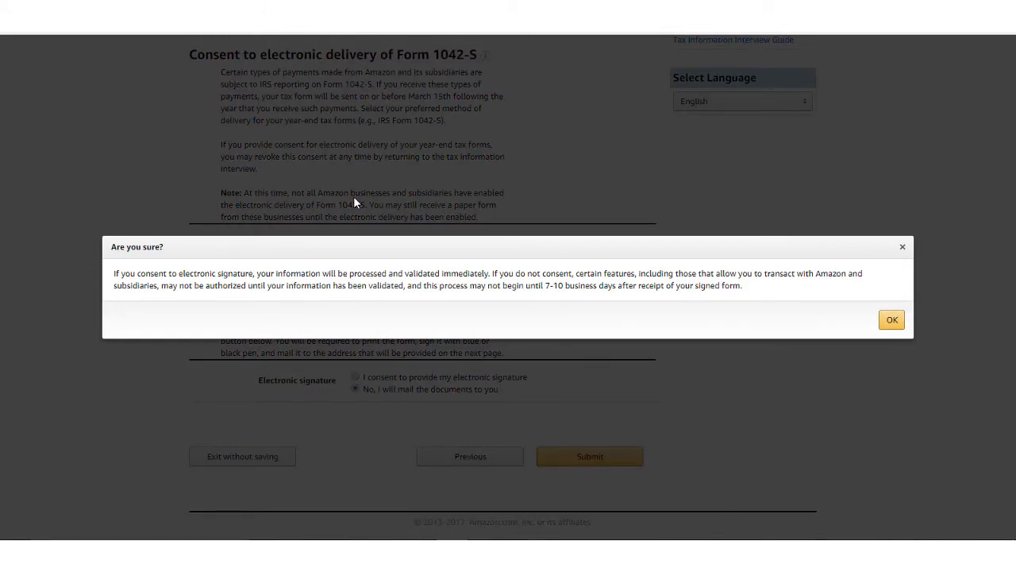
{"action": "mouse_move", "coordinate": [891, 319]}
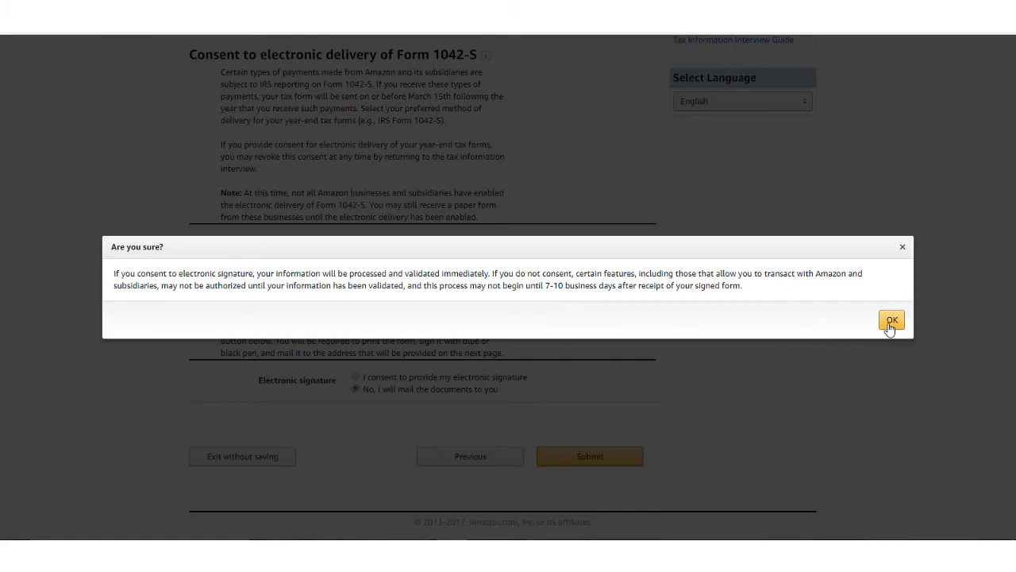
{"action": "left_click", "coordinate": [891, 320]}
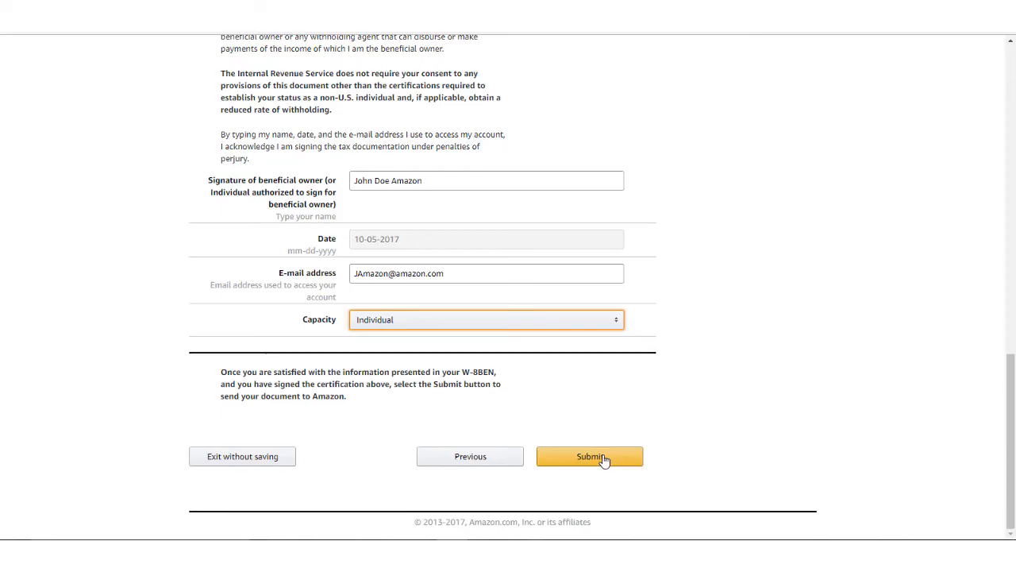
Step: Submit the W-8BEN, review the received confirmation, and exit to the empty Bookshelf
{"action": "left_click", "coordinate": [589, 455]}
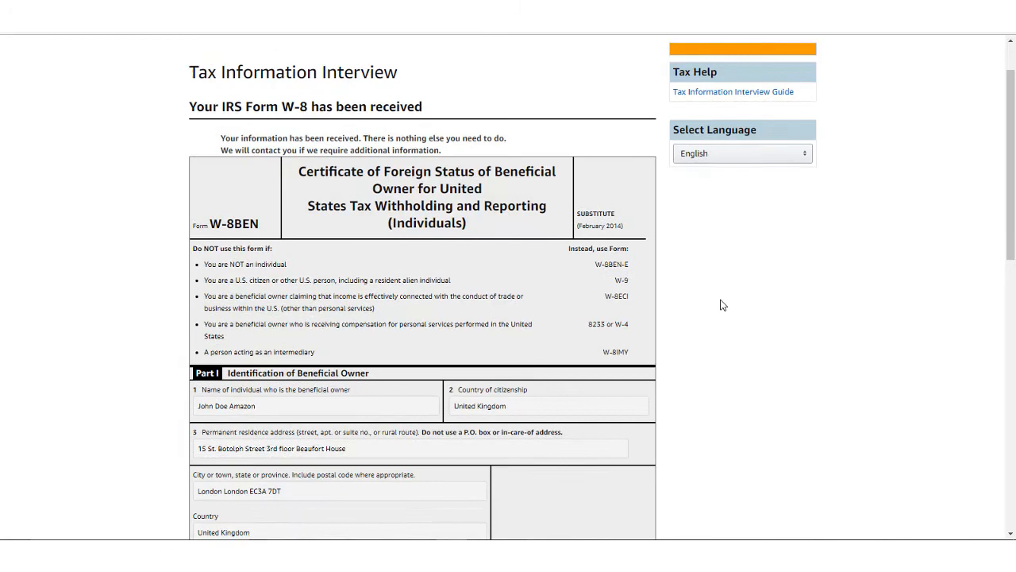
{"action": "scroll", "scroll_direction": "down", "scroll_amount": 3}
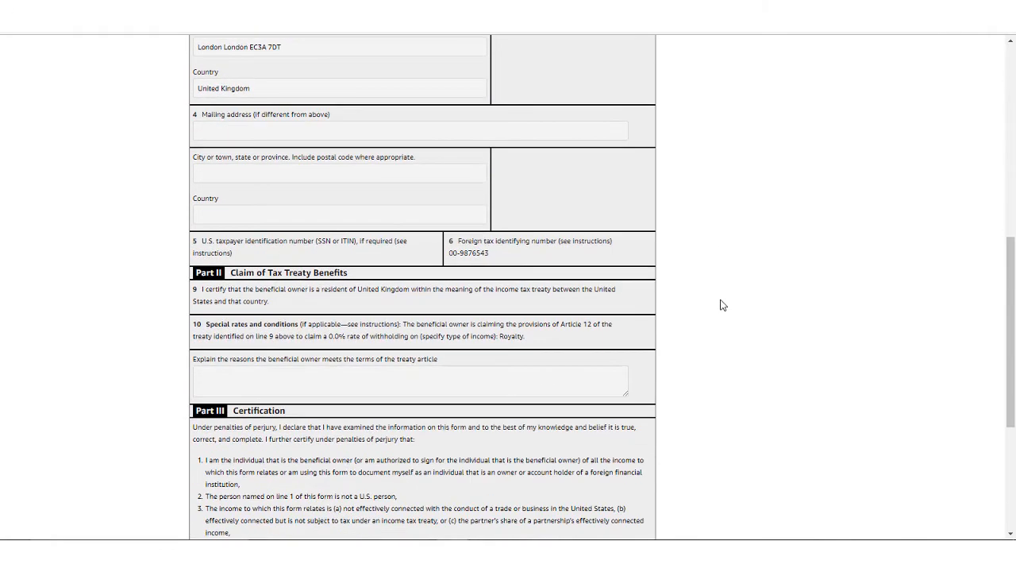
{"action": "scroll", "scroll_direction": "down", "scroll_amount": 3}
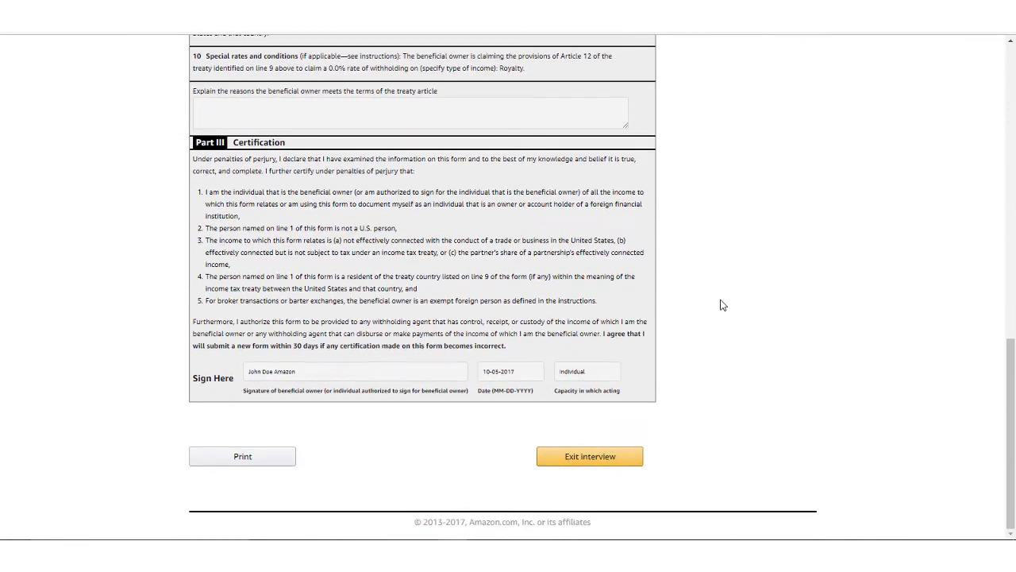
{"action": "mouse_move", "coordinate": [590, 456]}
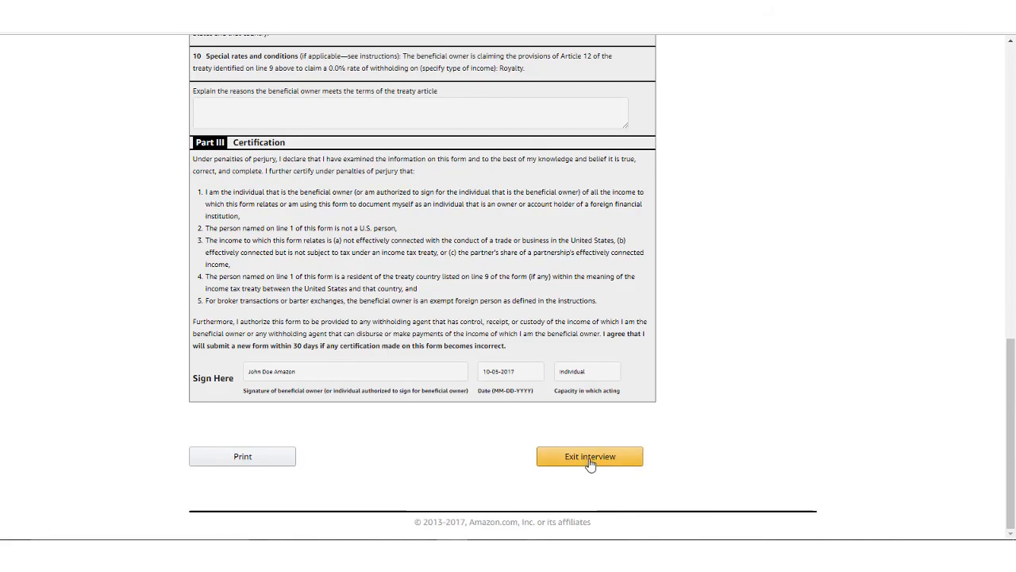
{"action": "left_click", "coordinate": [590, 455]}
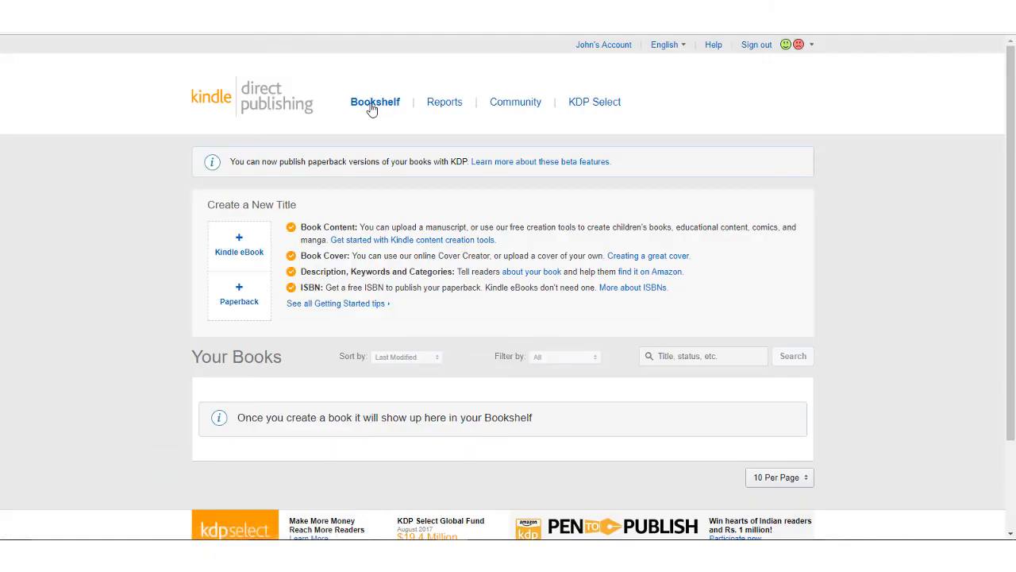
{"action": "mouse_move", "coordinate": [239, 242]}
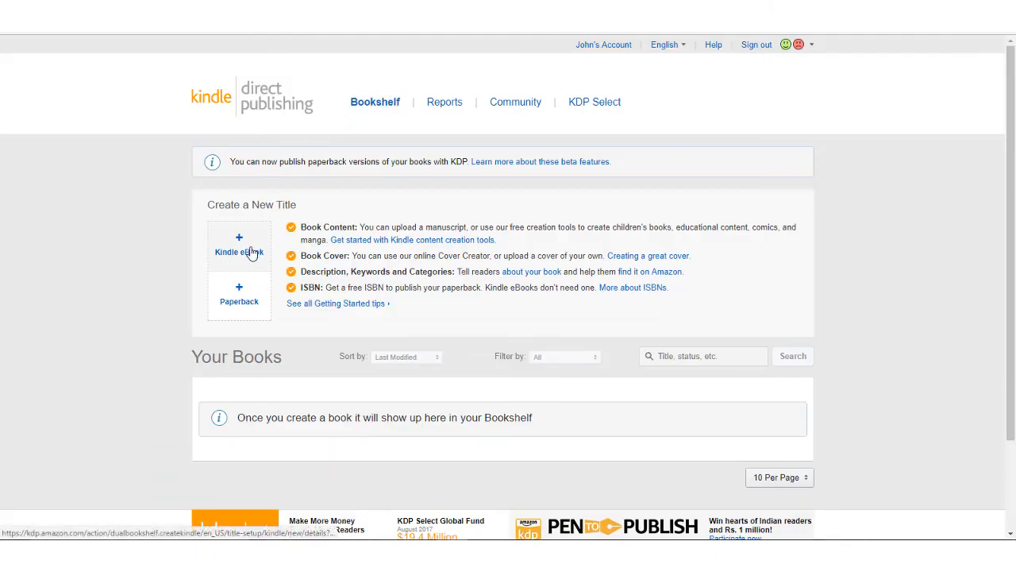
{"action": "mouse_move", "coordinate": [247, 322]}
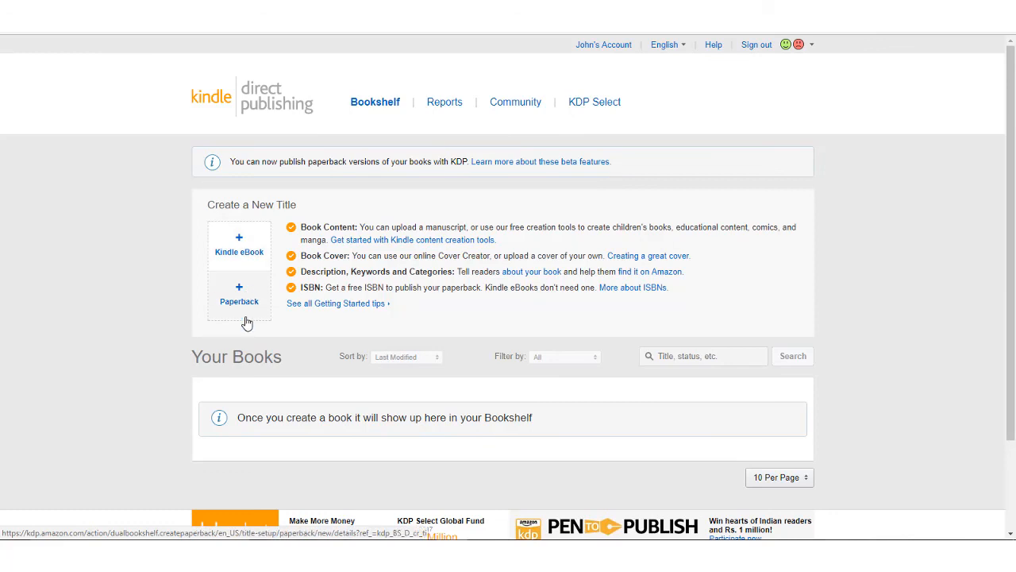
{"action": "mouse_move", "coordinate": [323, 347]}
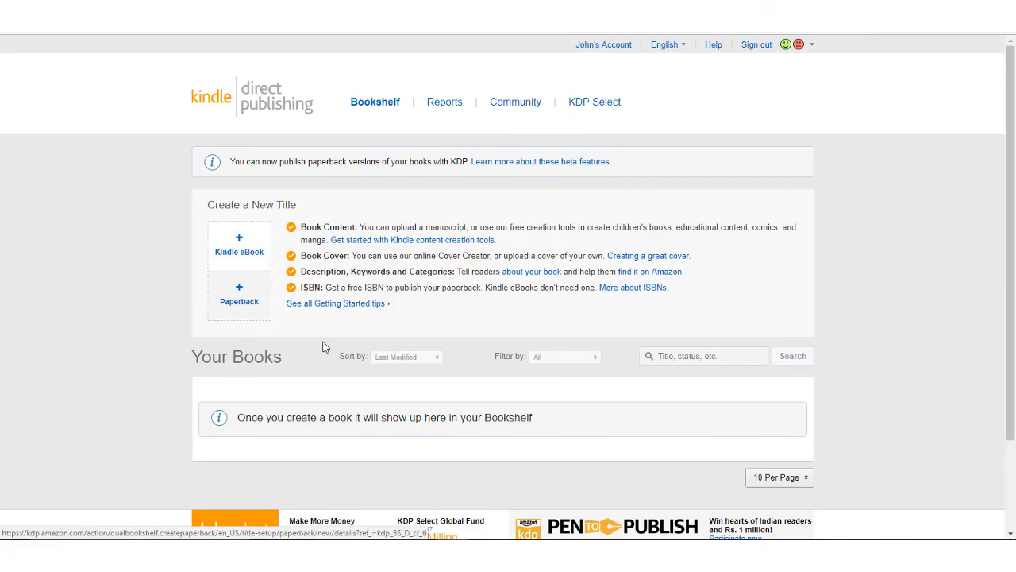